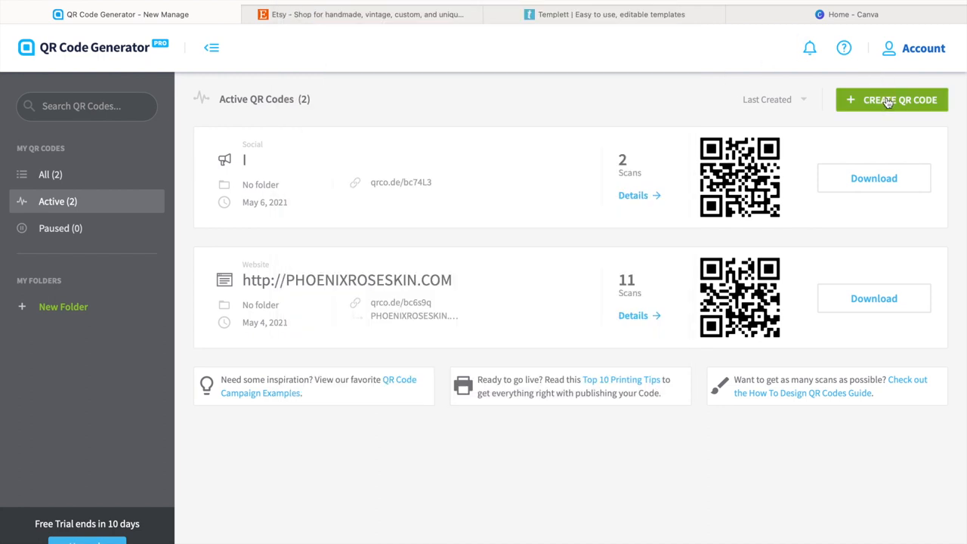
- Create a new QR code and choose the Social Media code type
left_click(885, 99)
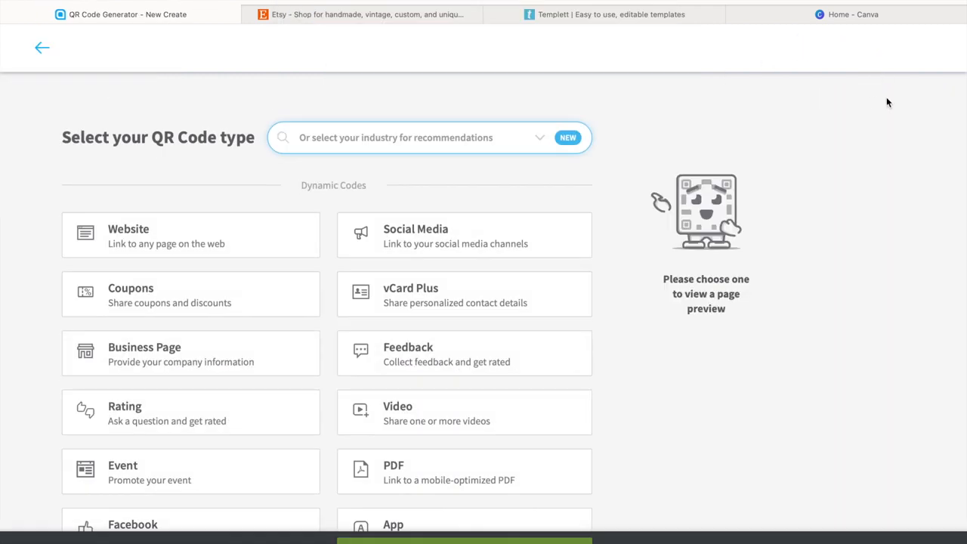
left_click(466, 236)
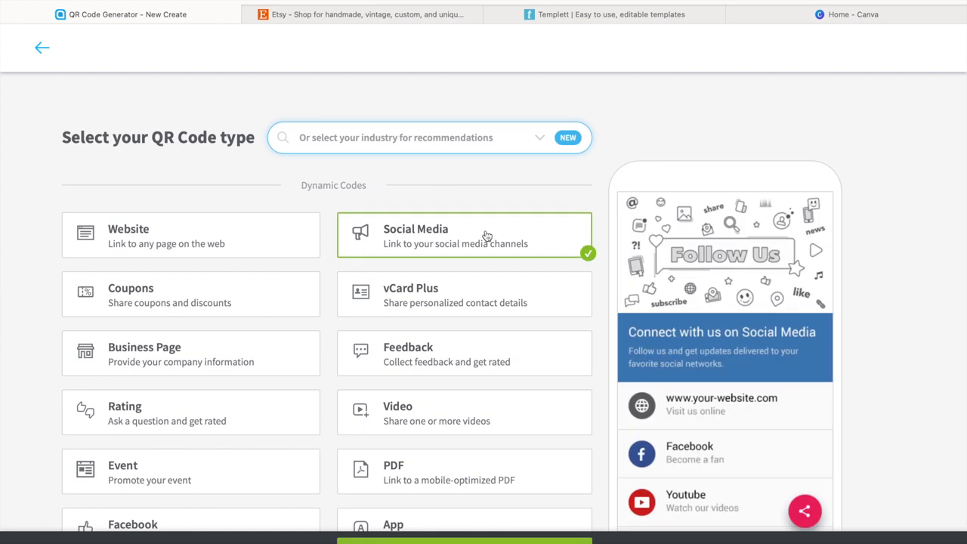
scroll("down", 3)
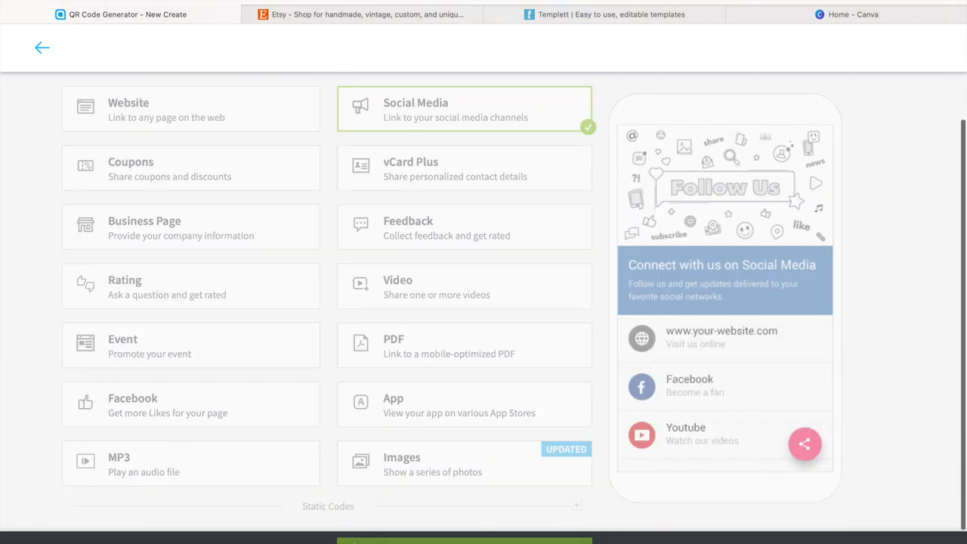
- Continue to design and apply the pink-and-brown colour scheme to the social page
left_click(464, 109)
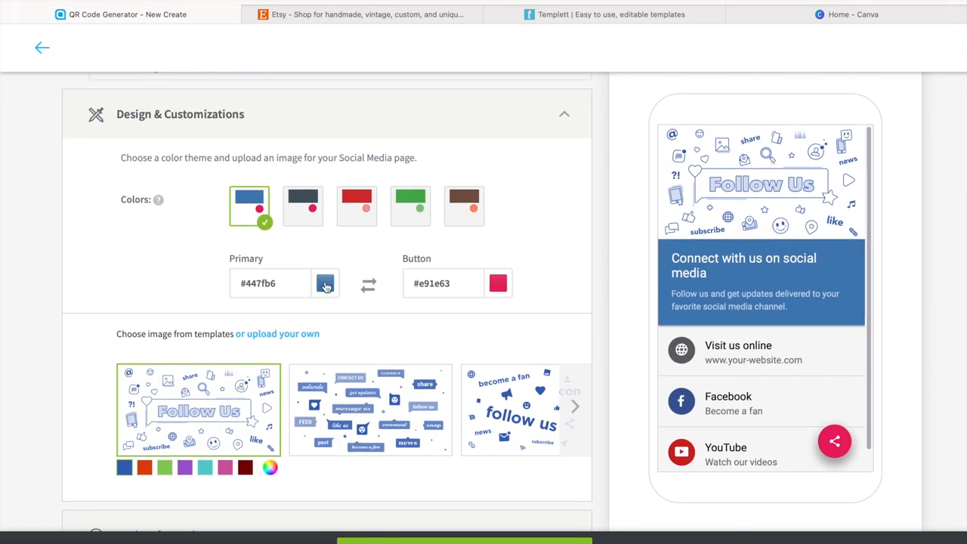
left_click(325, 284)
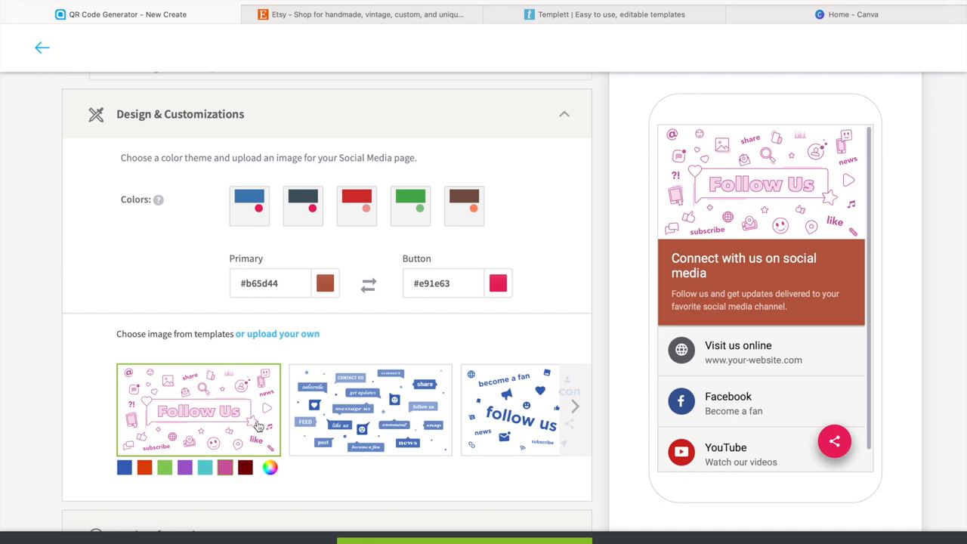
mouse_move(350, 345)
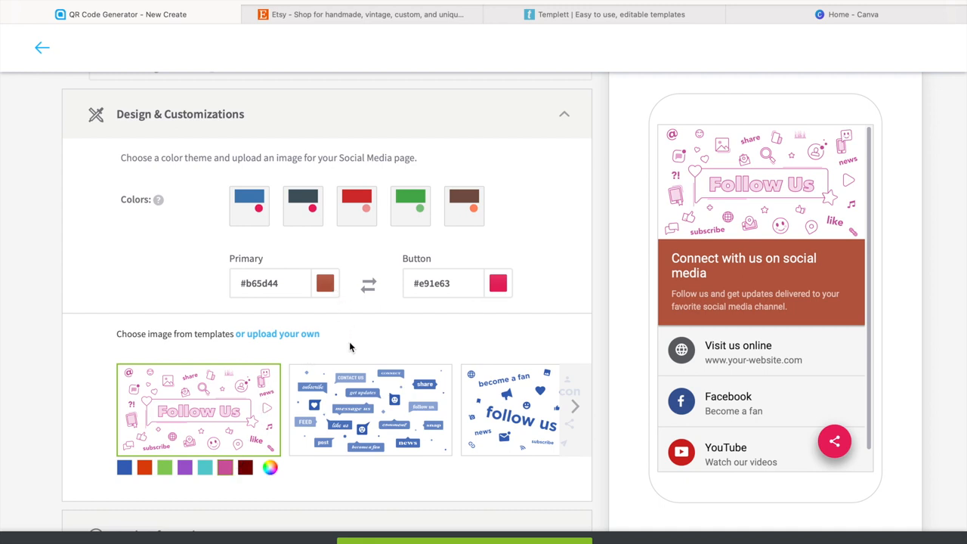
scroll("down", 3)
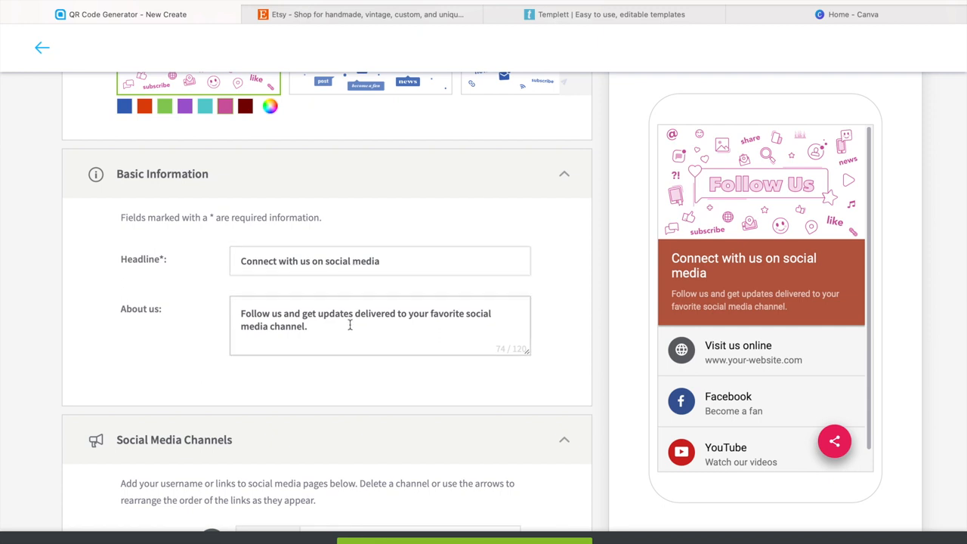
- Clear the About us text and set the website link to phoenixroseskin.com labelled Shop online
triple_click(350, 320)
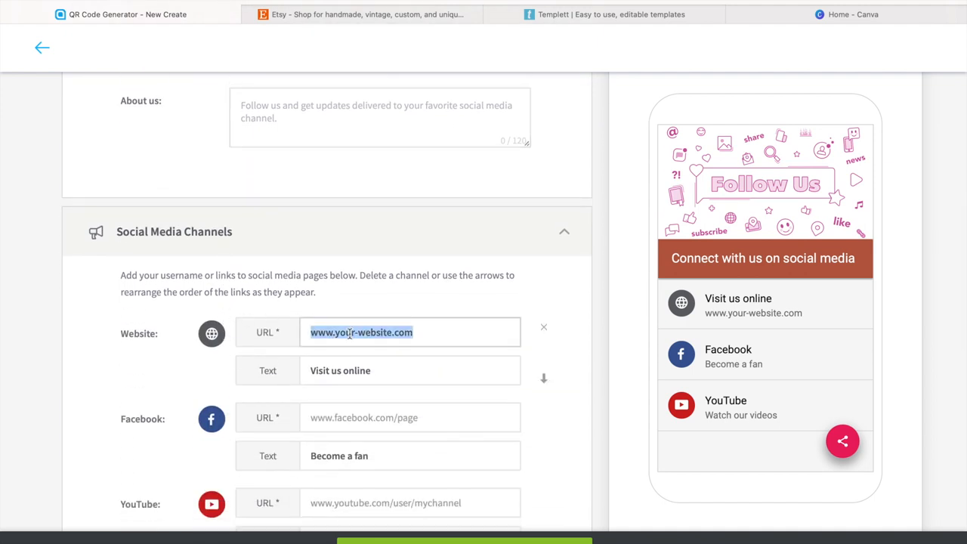
type("phoenixroseskin.com")
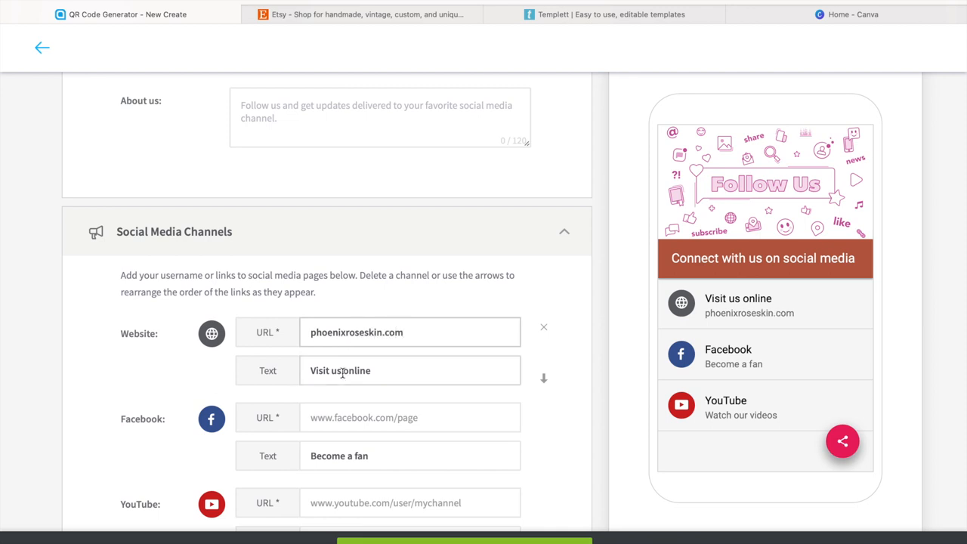
double_click(325, 370)
type("Shop")
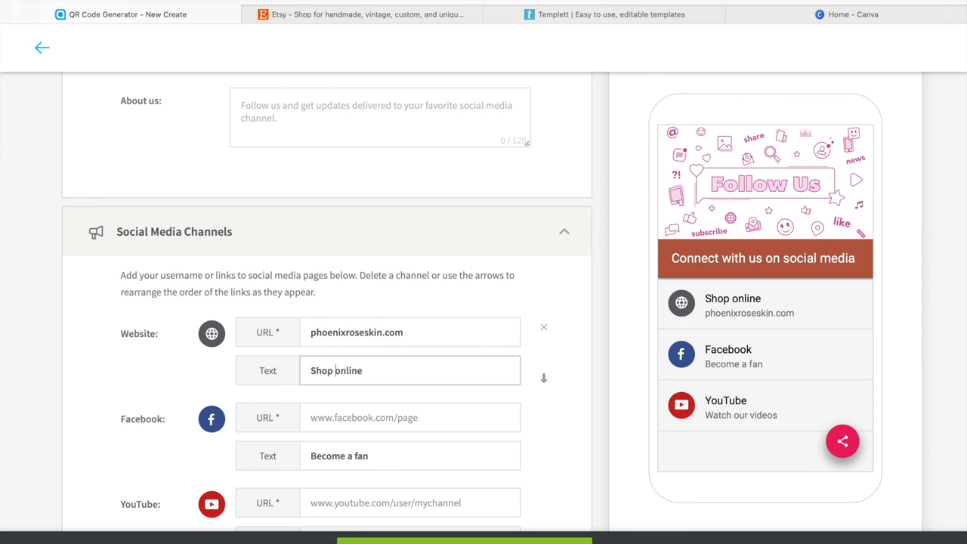
left_click(411, 417)
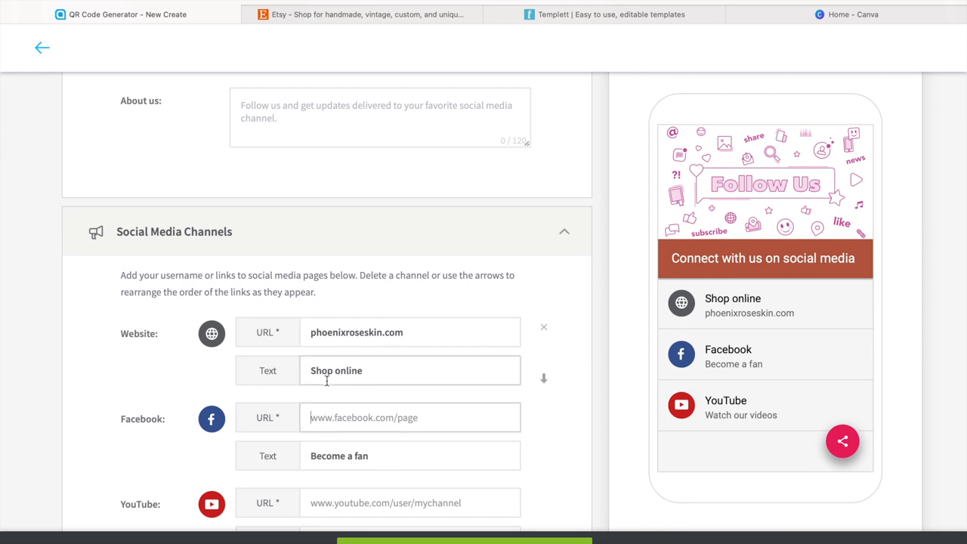
type("www.face")
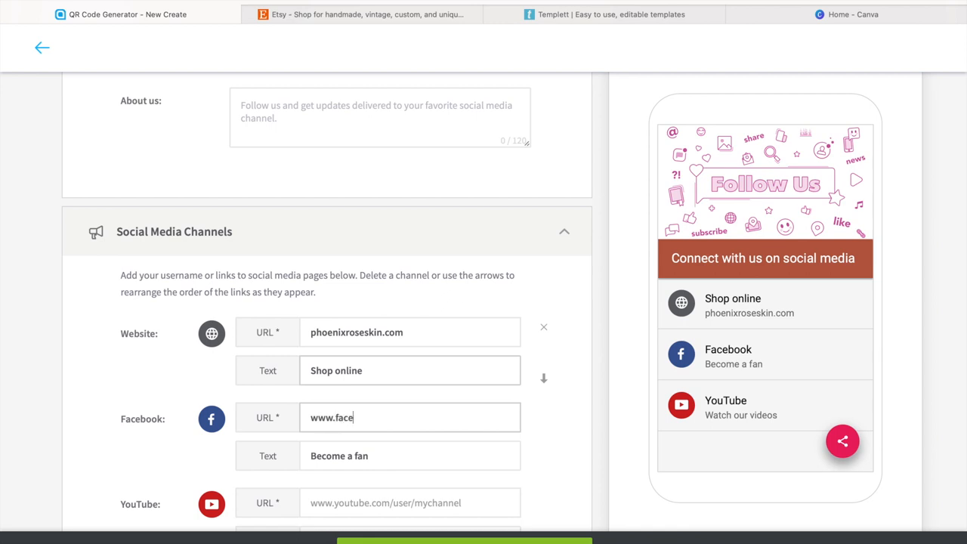
type("book.com")
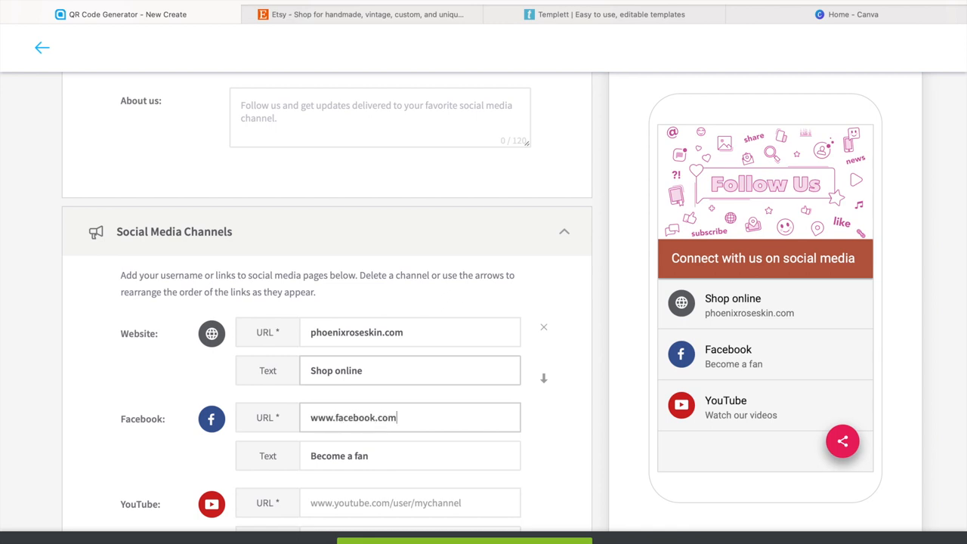
type("/phoenixroseskin")
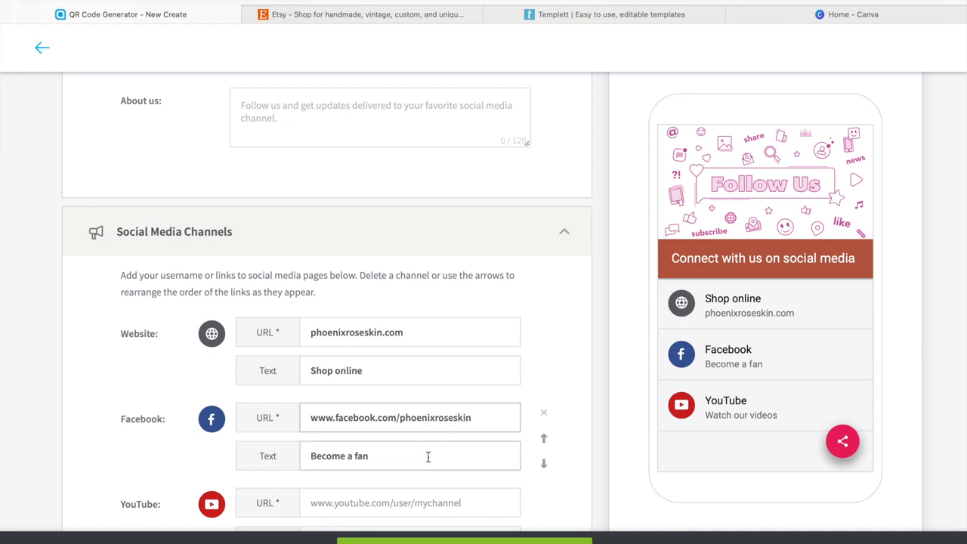
scroll("down", 3)
type(" on FB!")
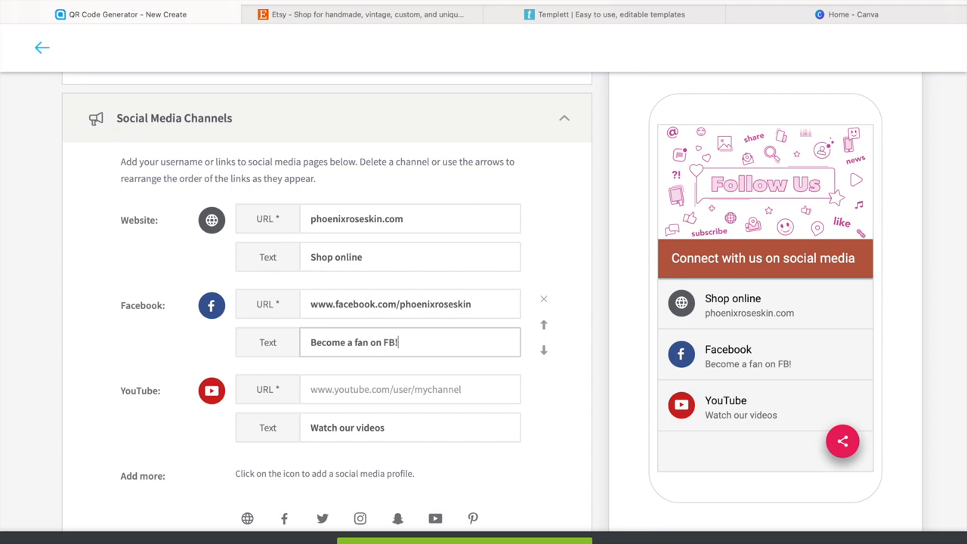
scroll("down", 3)
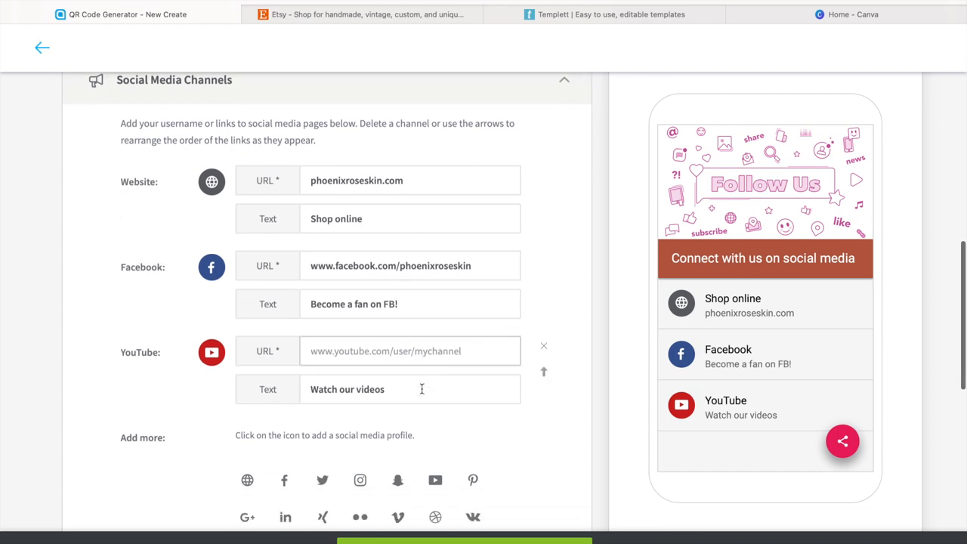
scroll("down", 3)
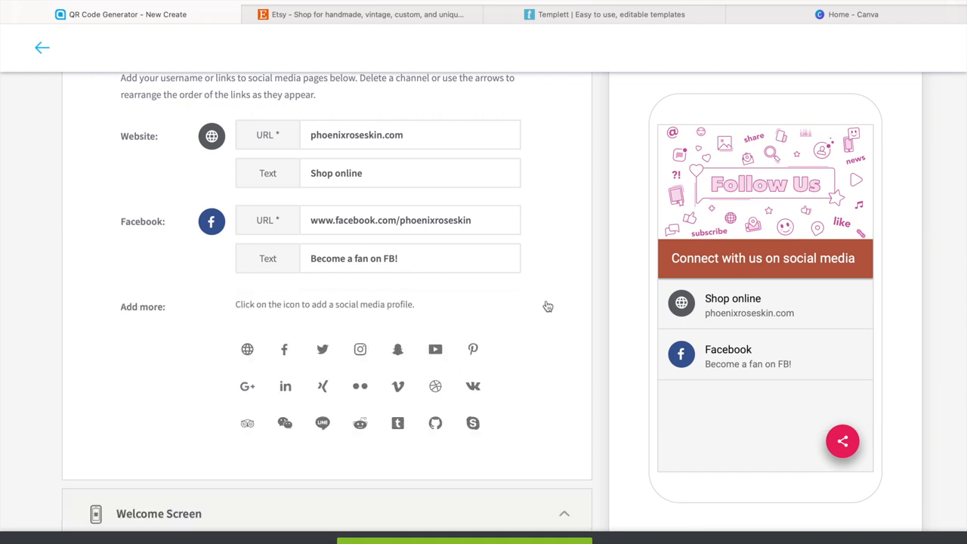
- Add an Instagram channel with username phoeni... and the label Follow
left_click(360, 349)
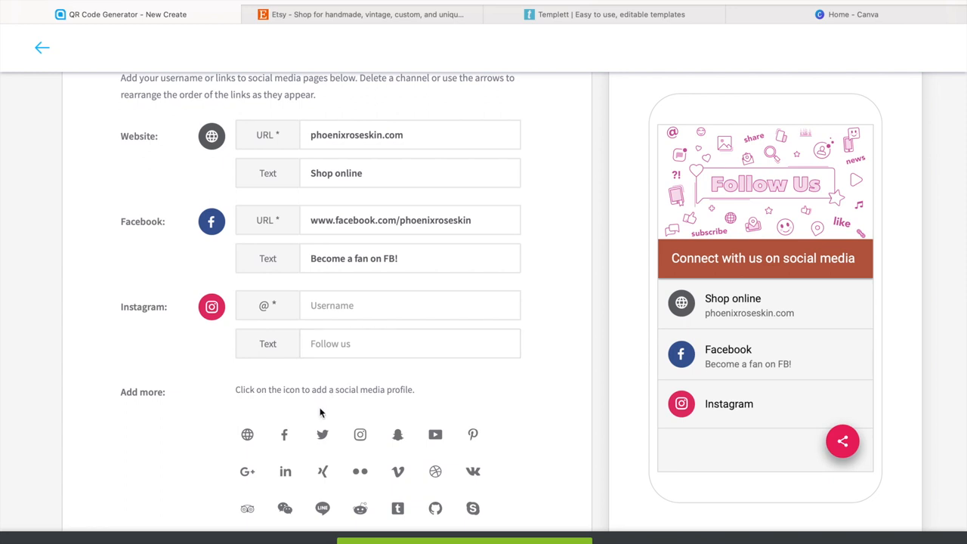
left_click(411, 306)
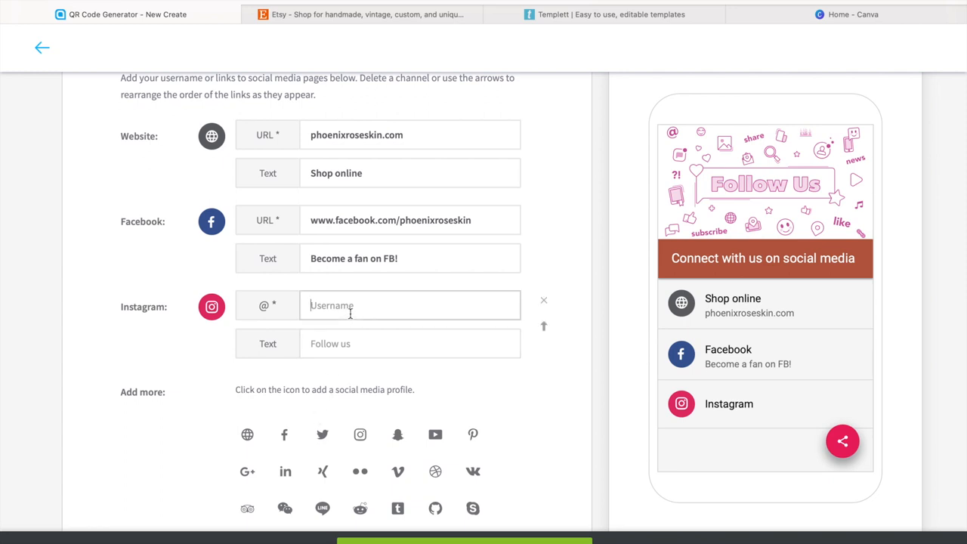
type("phoenixroseskin.c")
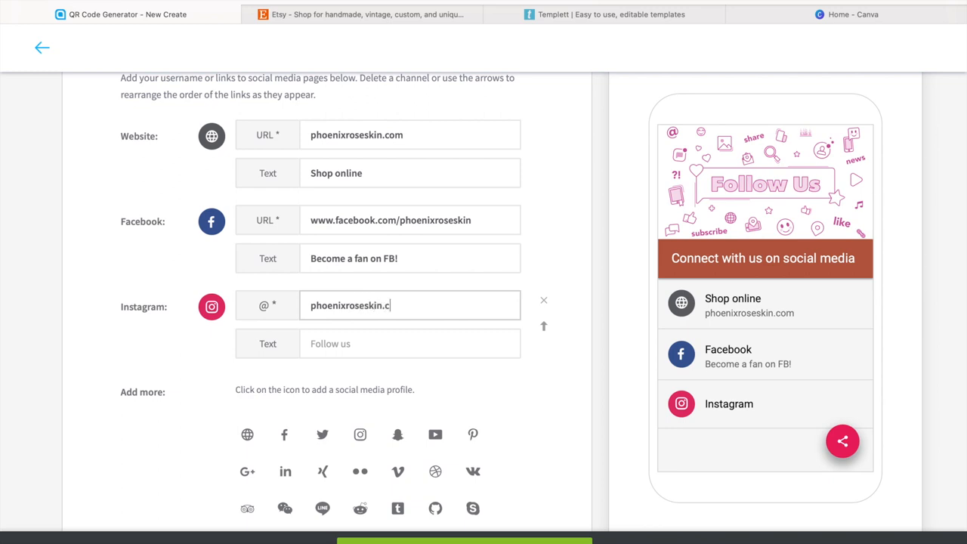
left_click(411, 344)
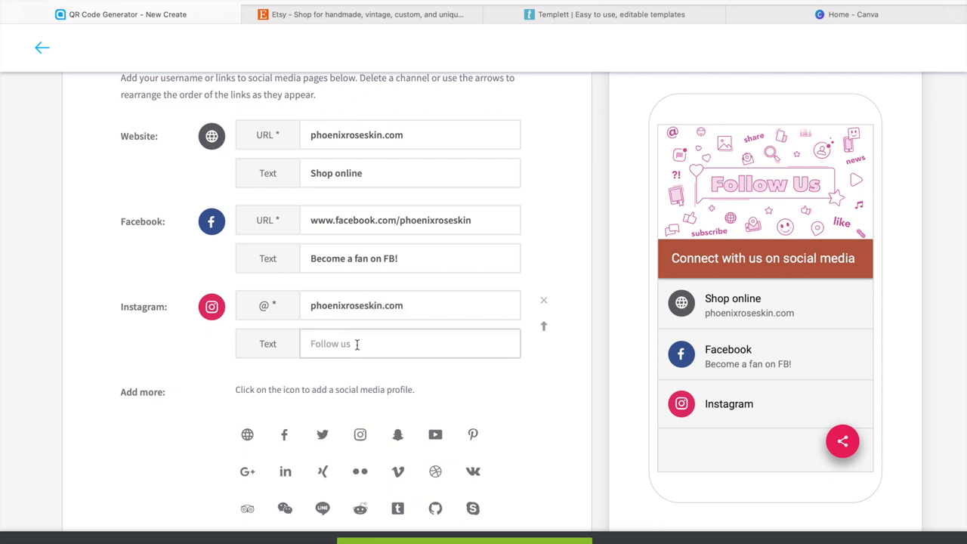
type("Foll")
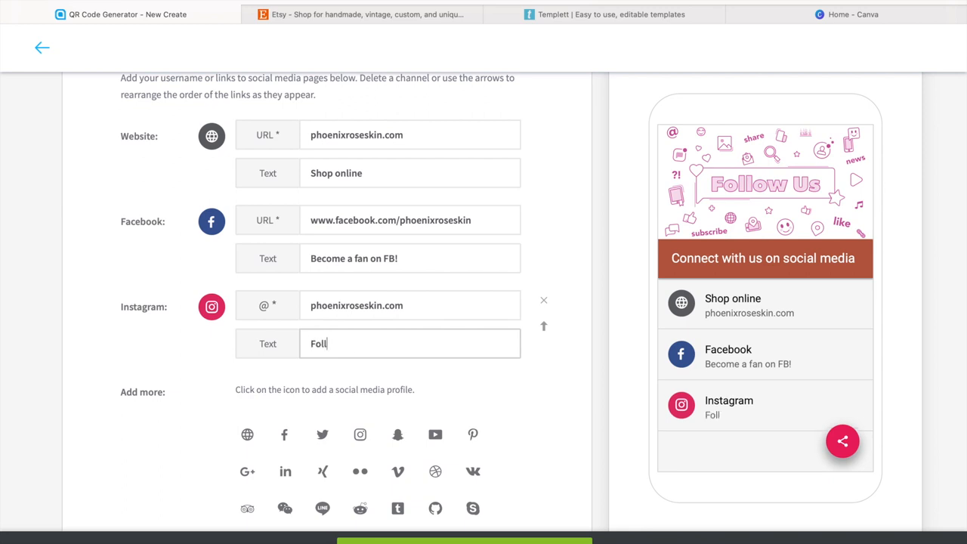
type("ow")
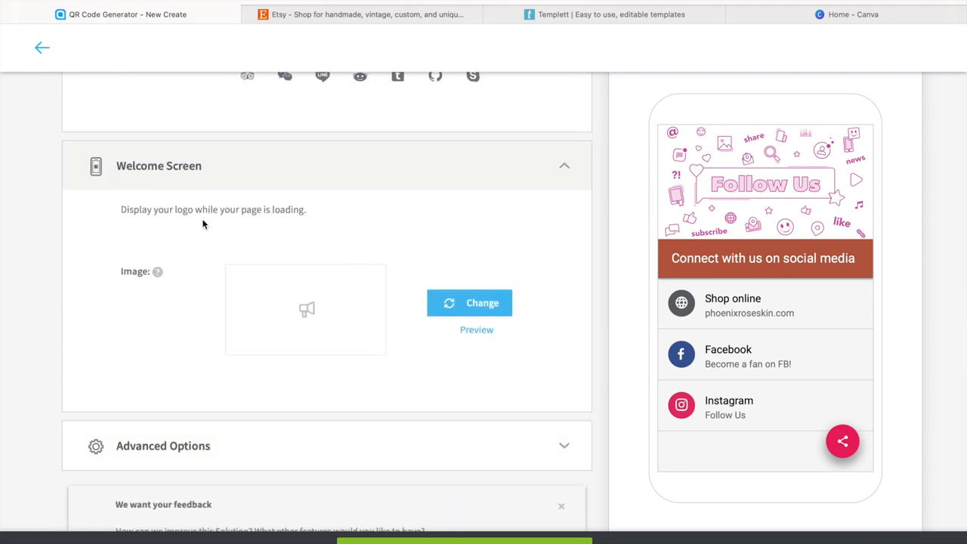
mouse_move(313, 308)
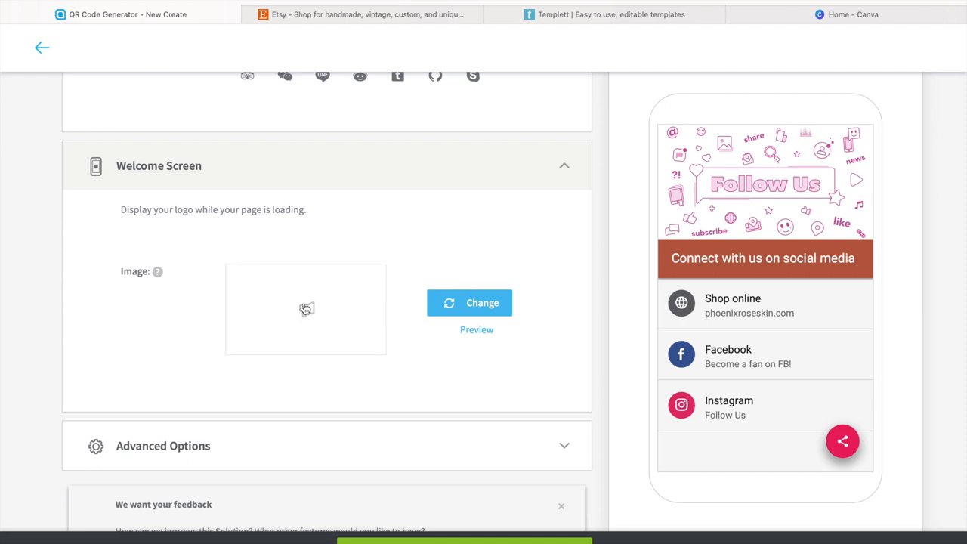
- Upload the PHOENIX + ROSE logo as the welcome screen image and confirm its crop
left_click(468, 302)
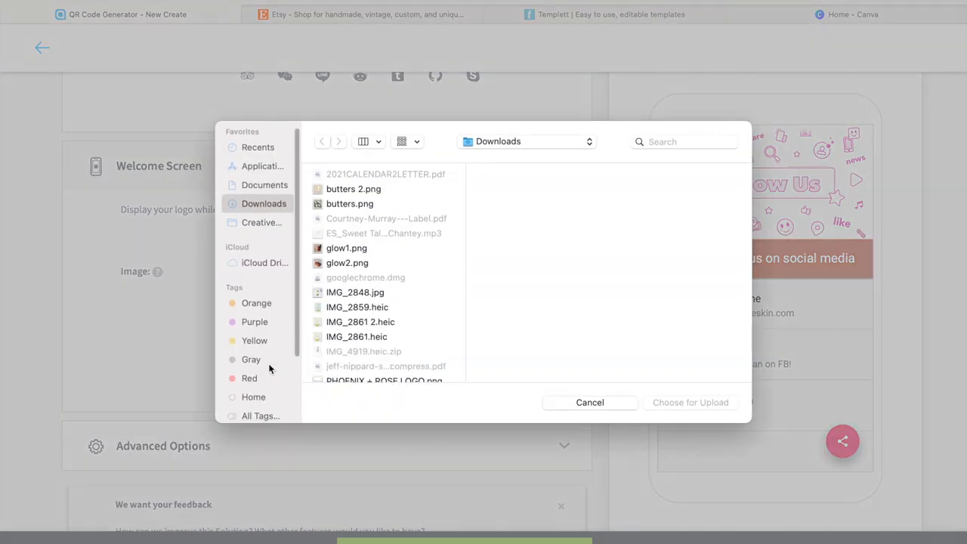
scroll("down", 3)
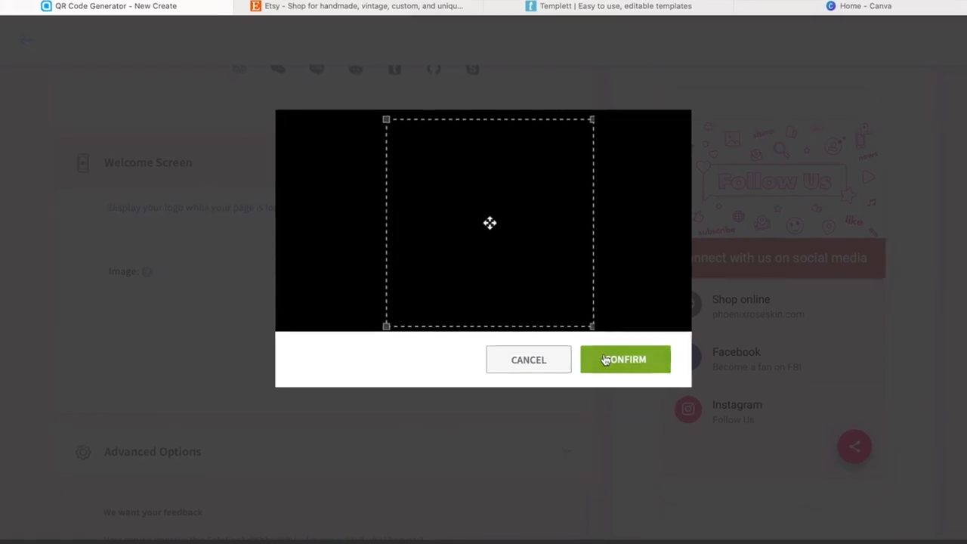
left_click(625, 359)
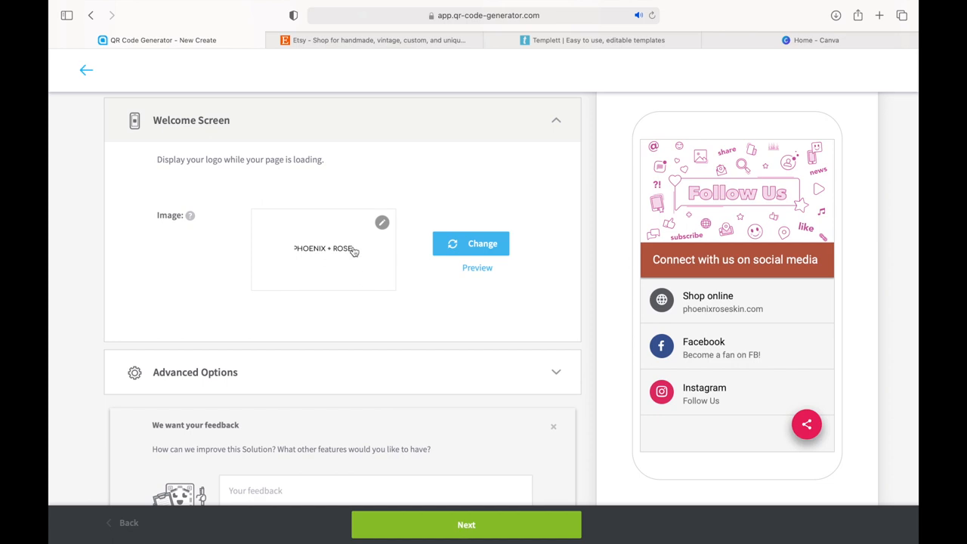
- Preview the logo welcome screen and scroll down to the advanced options with the share button enabled
left_click(471, 243)
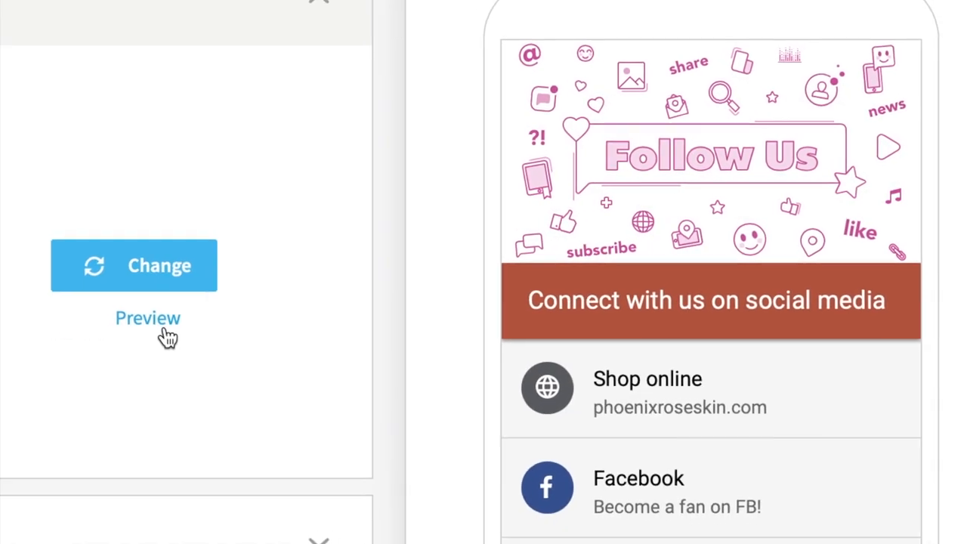
left_click(149, 317)
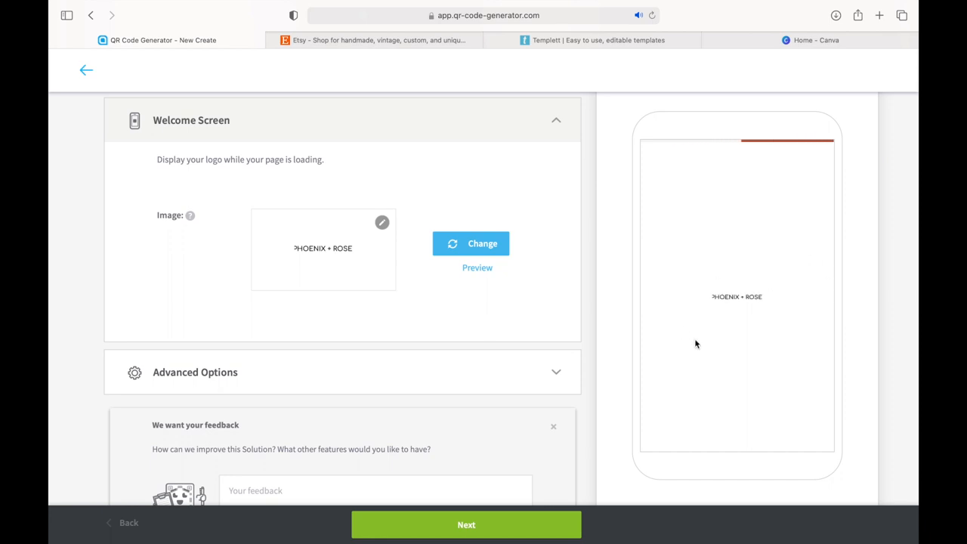
scroll("down", 3)
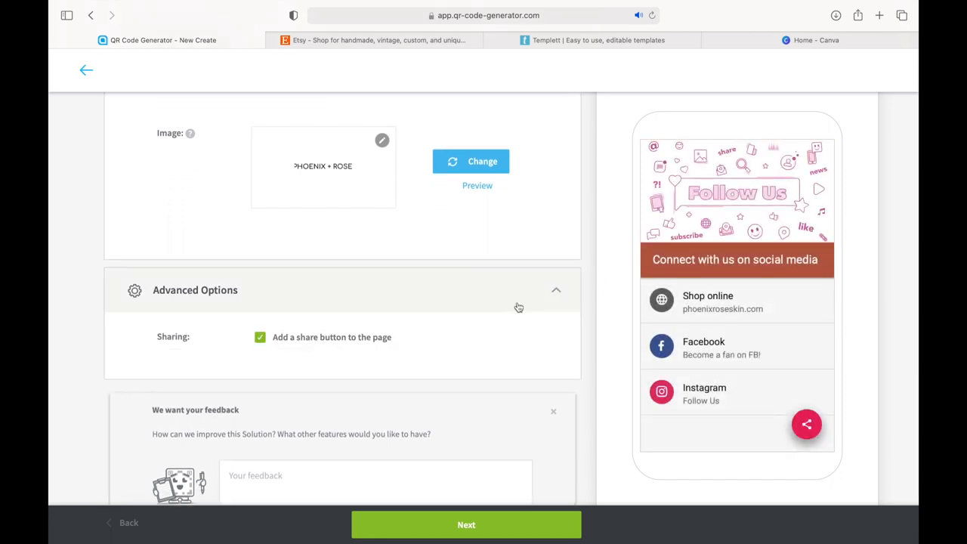
scroll("down", 3)
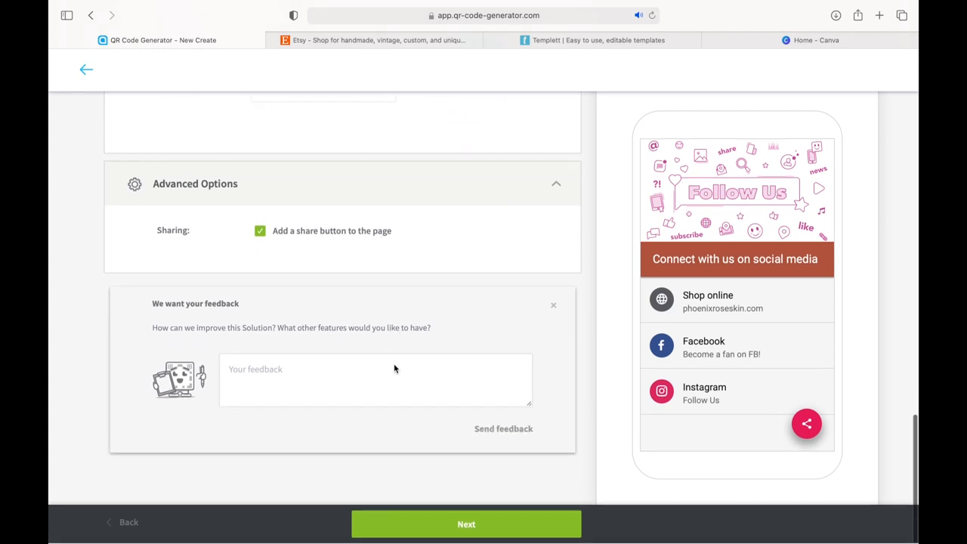
- Finish creating the code, try the frame styles, keep the phone-shaped SCAN ME frame, and switch to Etsy
left_click(466, 524)
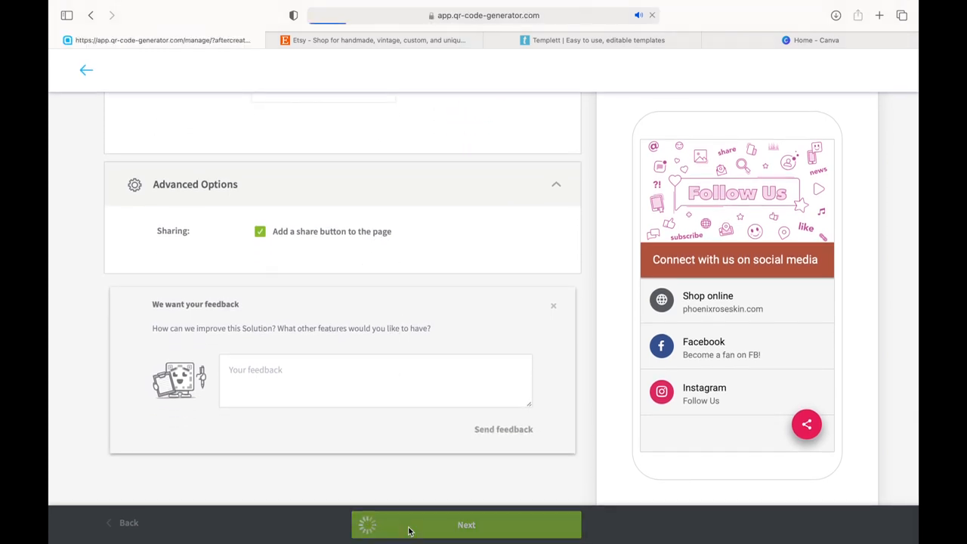
left_click(465, 524)
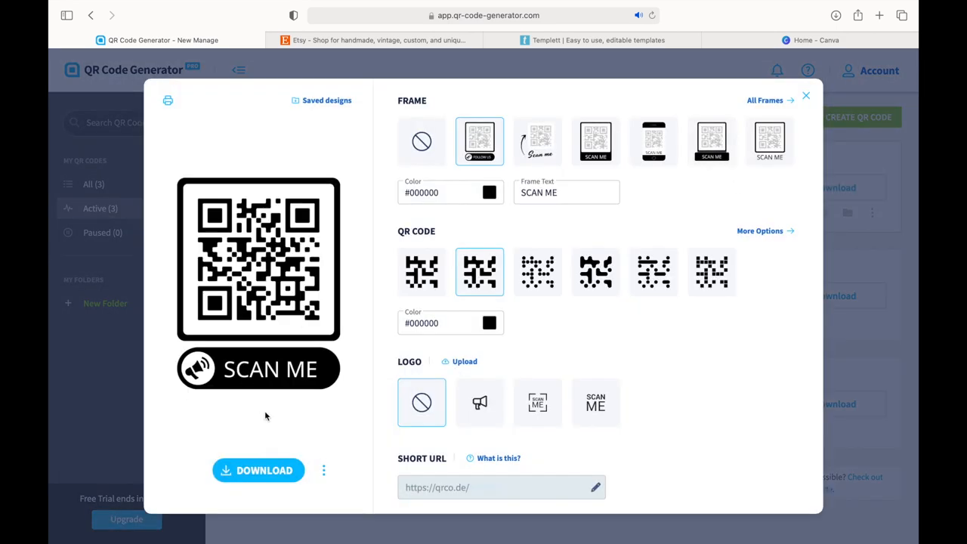
left_click(538, 142)
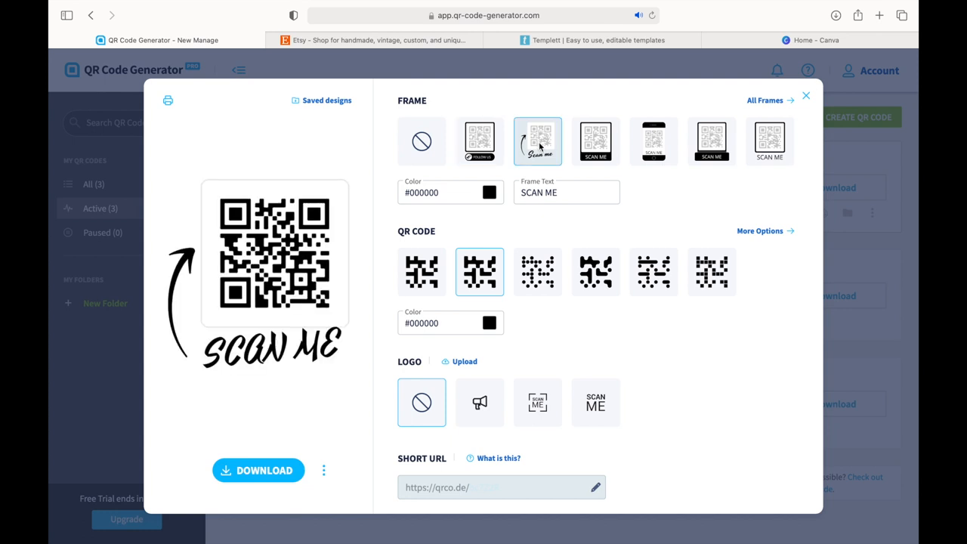
left_click(595, 142)
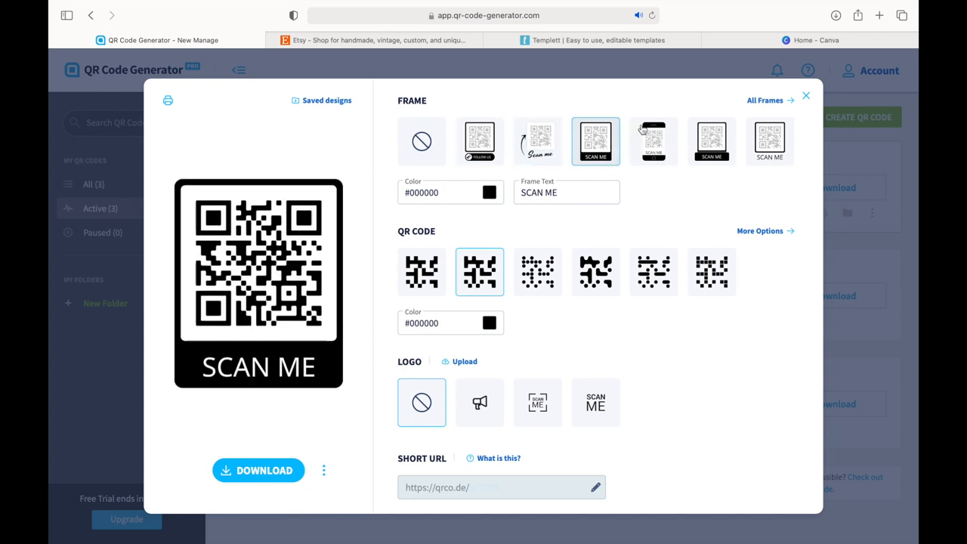
left_click(652, 142)
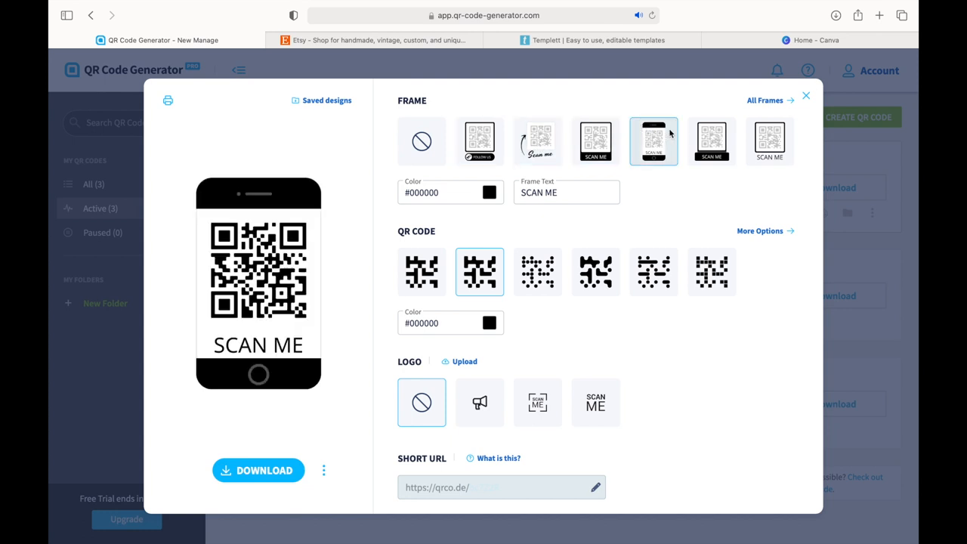
left_click(375, 39)
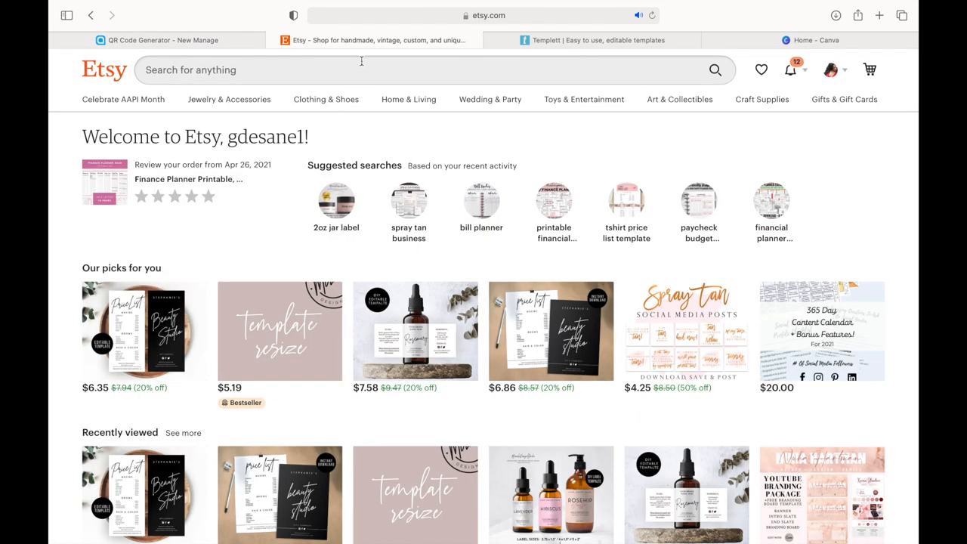
- Search Etsy listings for price list
type("price")
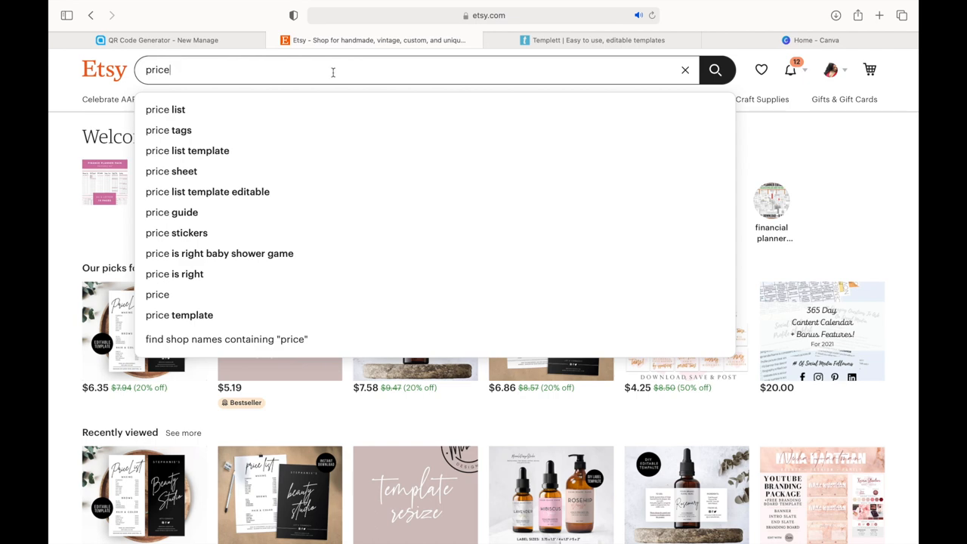
left_click(164, 109)
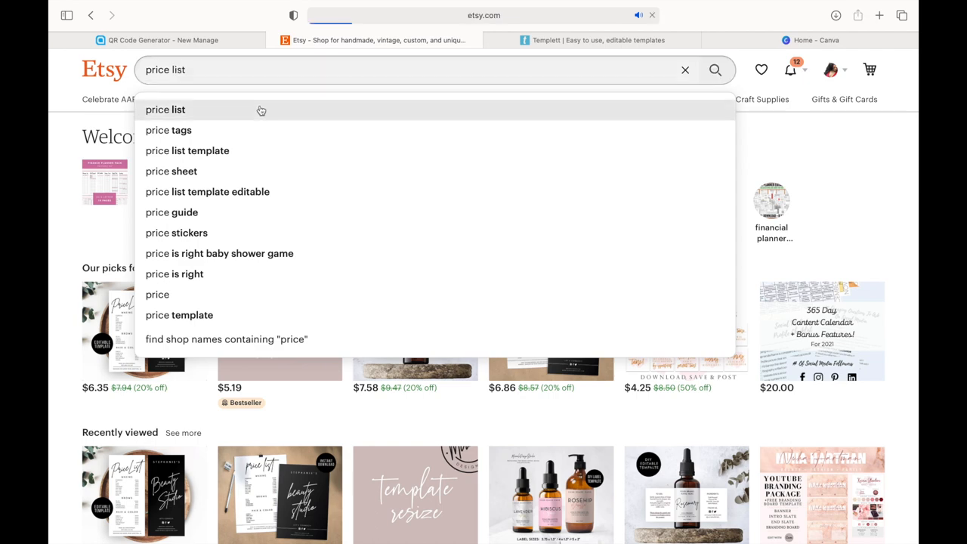
left_click(165, 109)
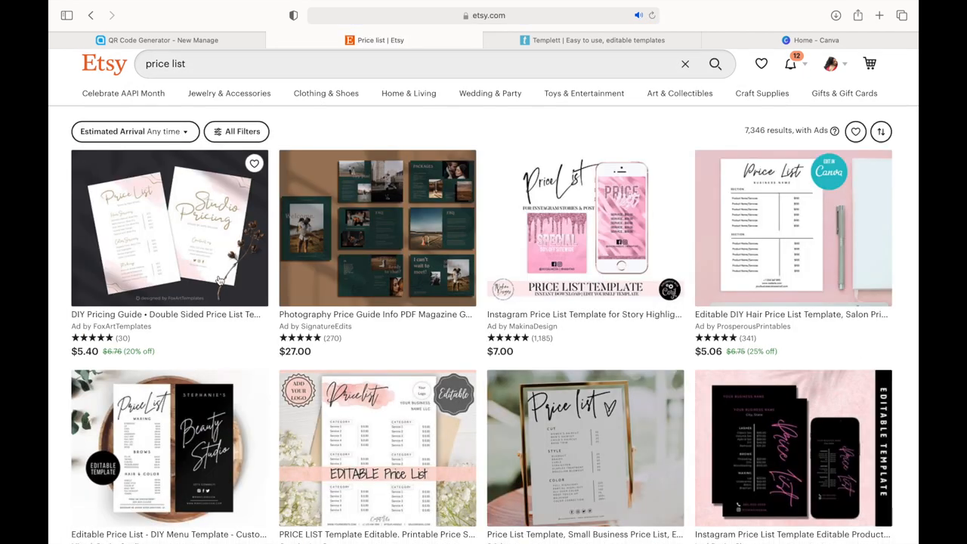
scroll("down", 3)
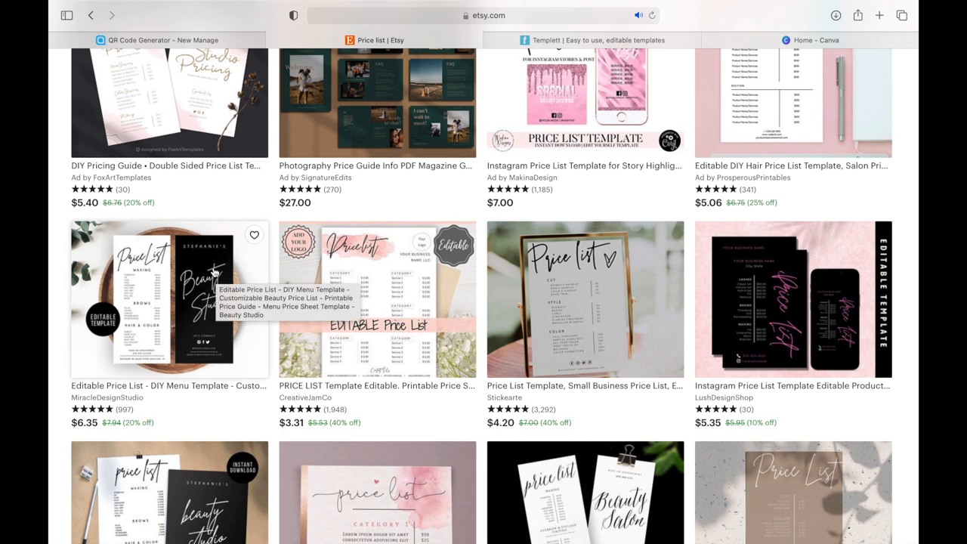
- Open the editable Beauty Studio price list listing, browse its photos and select the word Templett
left_click(143, 305)
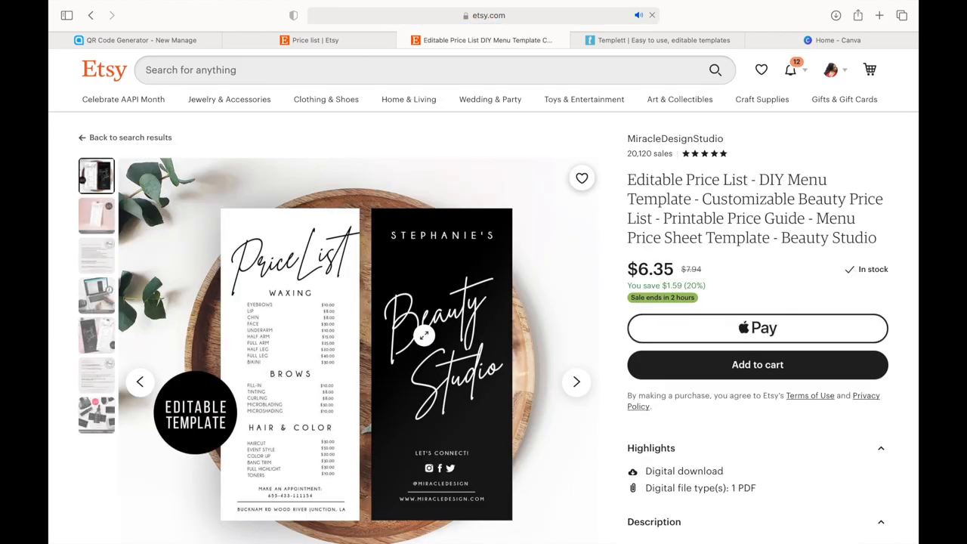
left_click(575, 382)
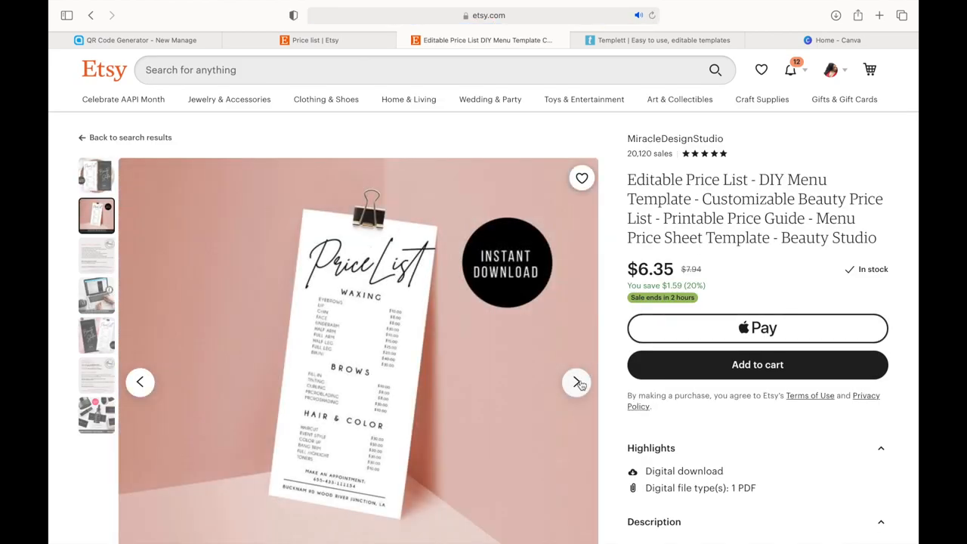
scroll("down", 3)
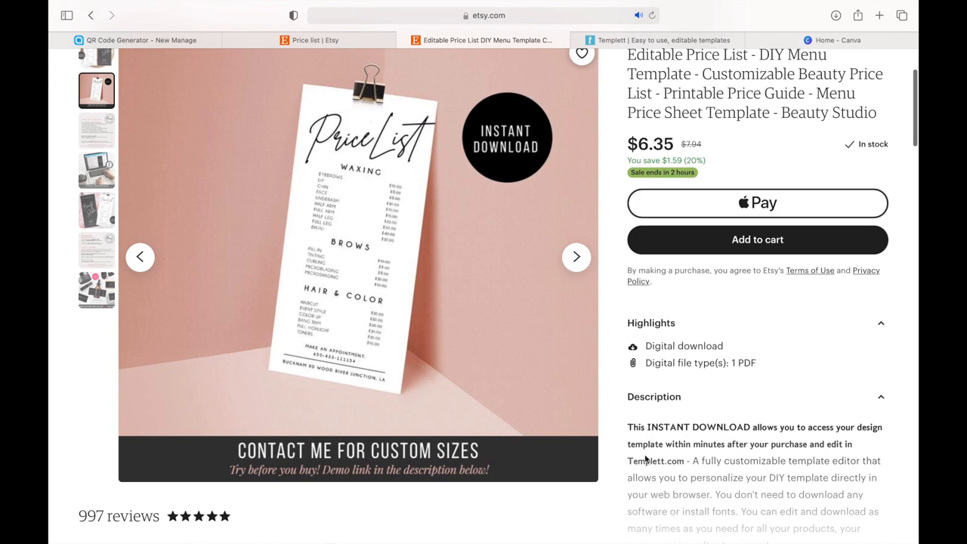
double_click(656, 459)
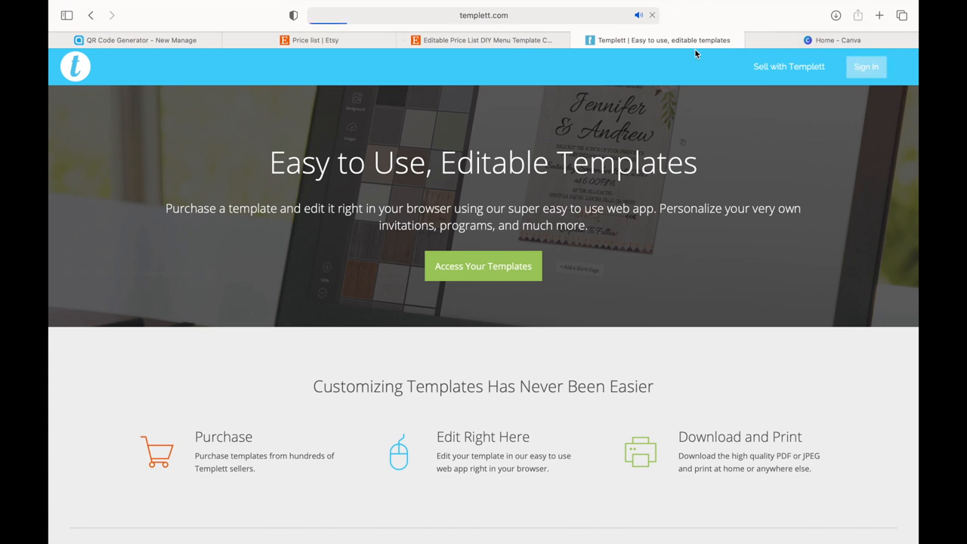
- Open the price list template in Templett and delete the placeholder QR code on page 2
left_click(483, 266)
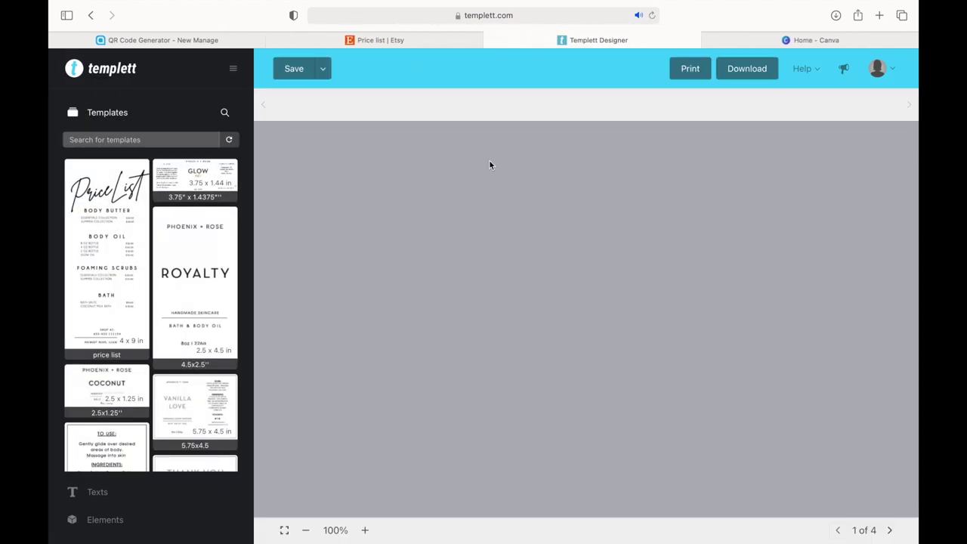
left_click(106, 259)
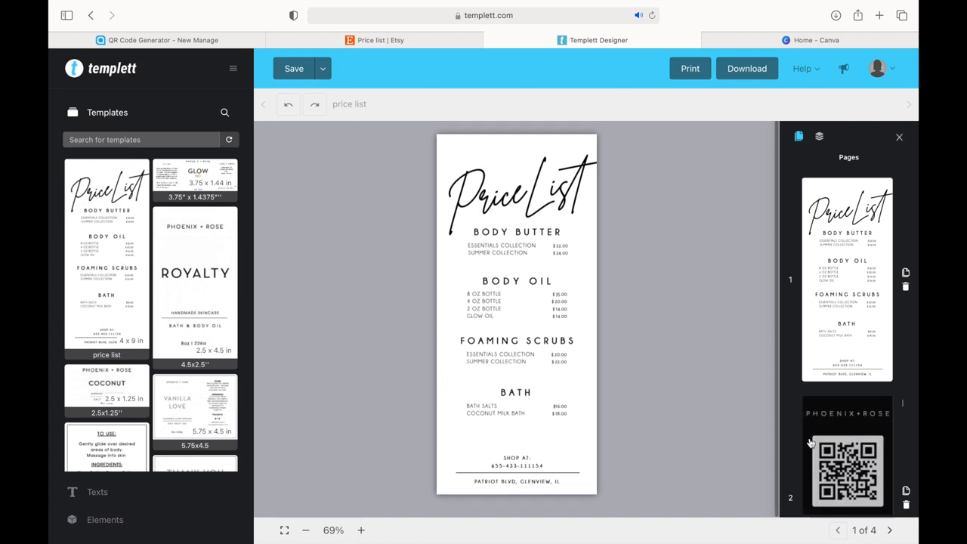
left_click(846, 468)
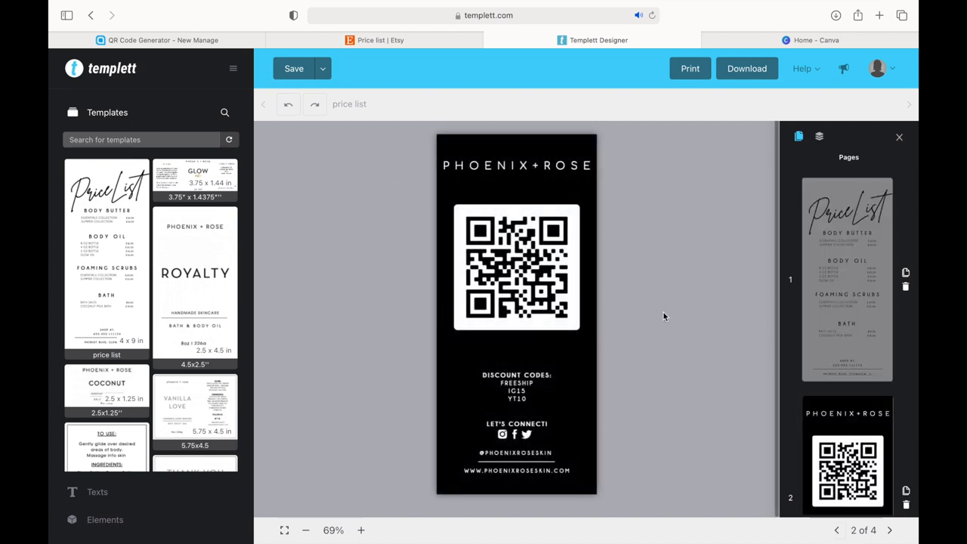
left_click(517, 269)
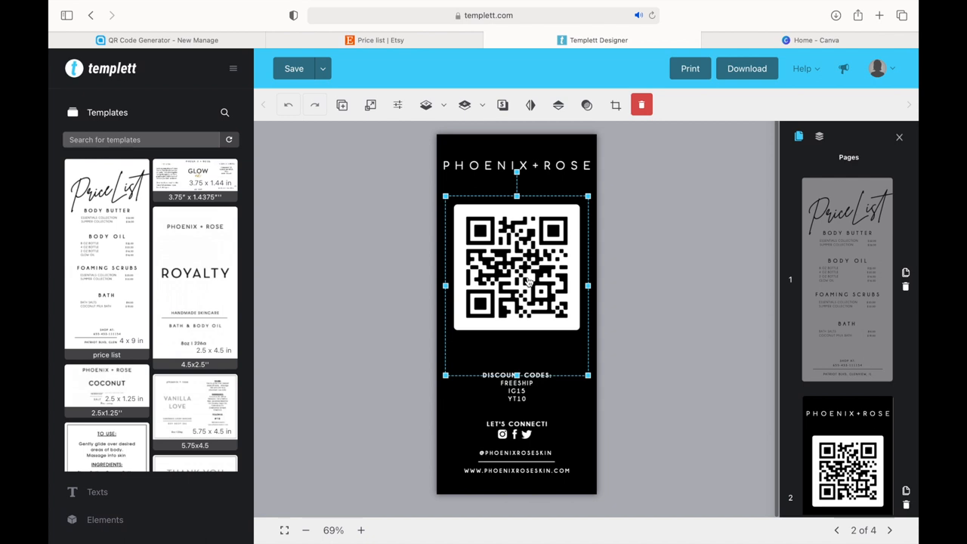
left_click(642, 104)
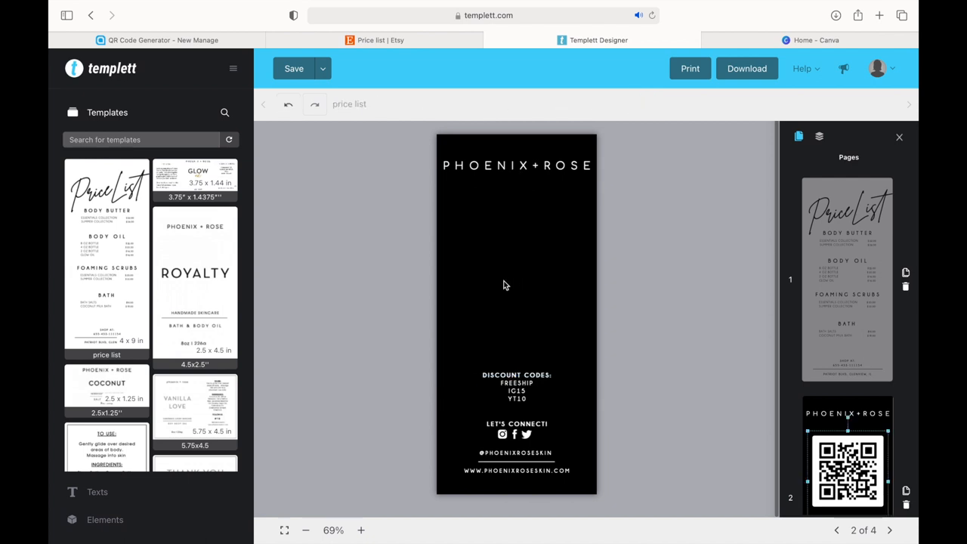
mouse_move(195, 98)
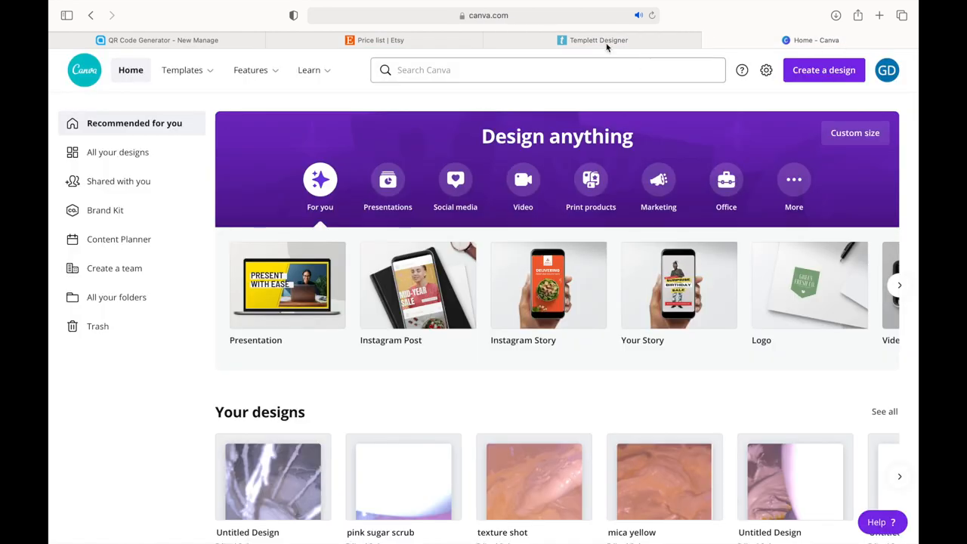
- Search Canva templates for price list and browse the results
type("p")
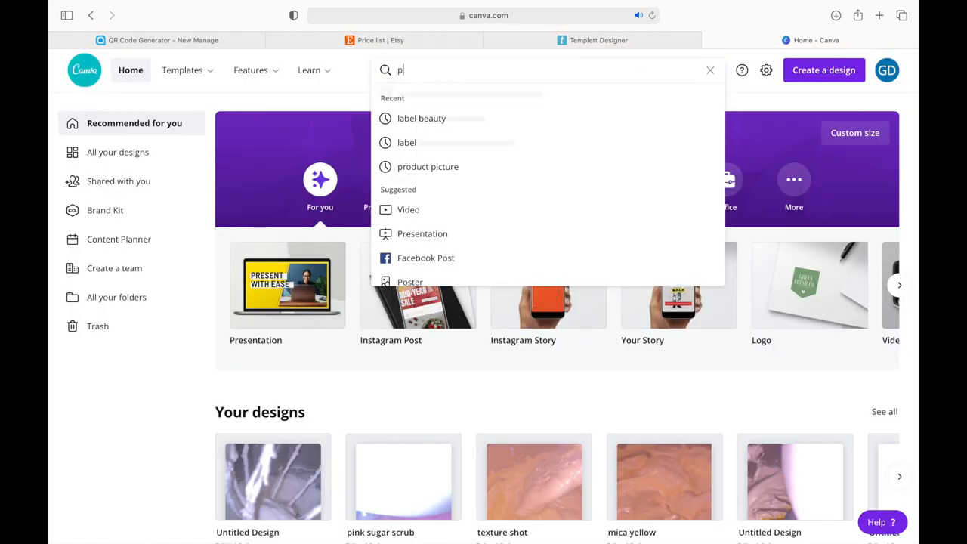
type("rice list")
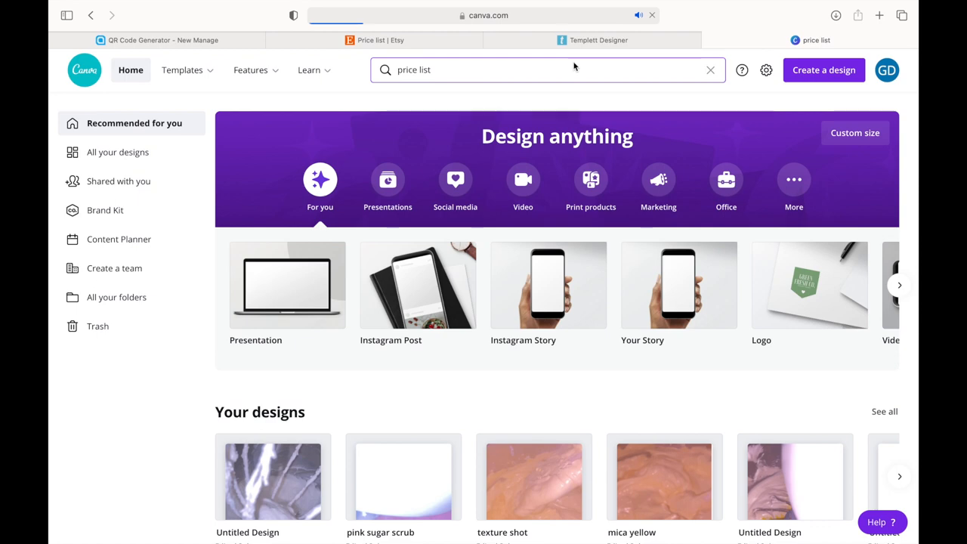
key("Enter")
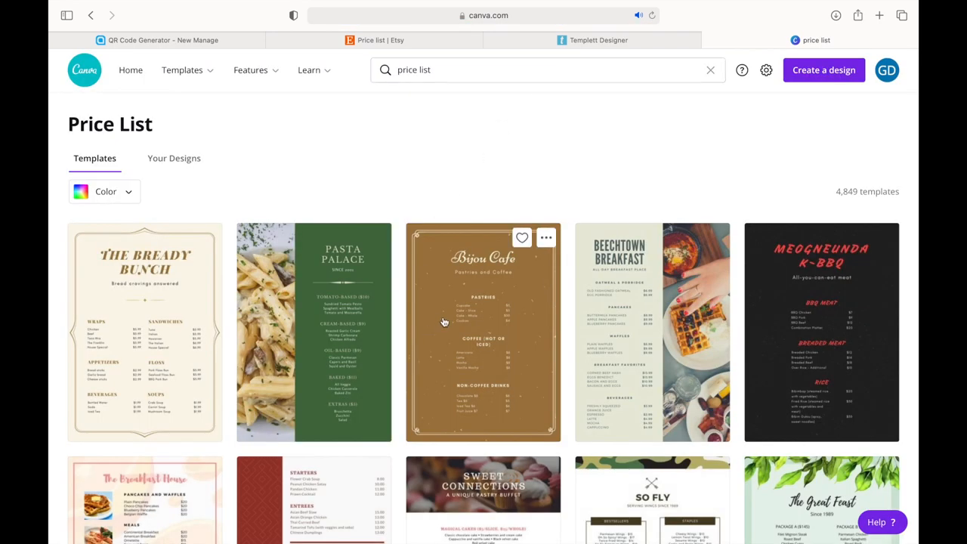
scroll("down", 3)
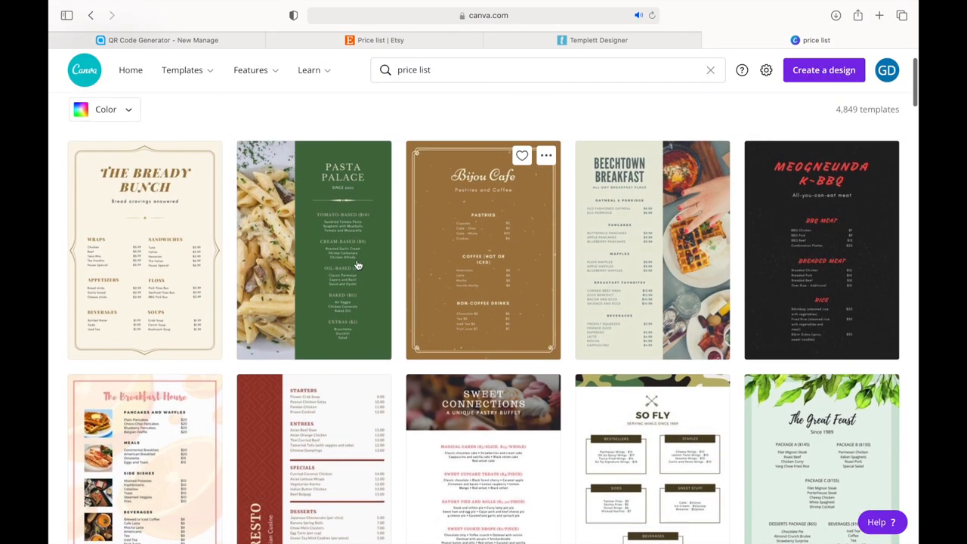
mouse_move(305, 253)
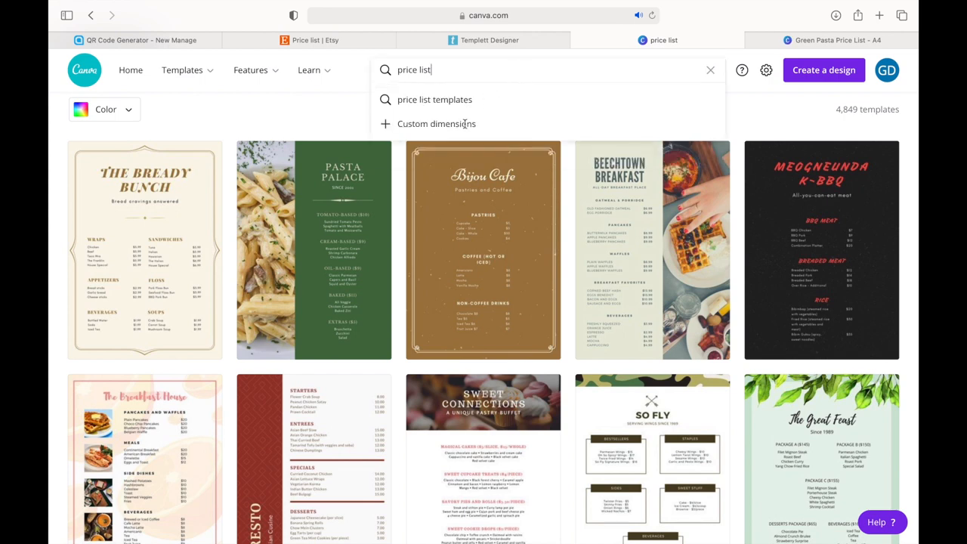
mouse_move(474, 127)
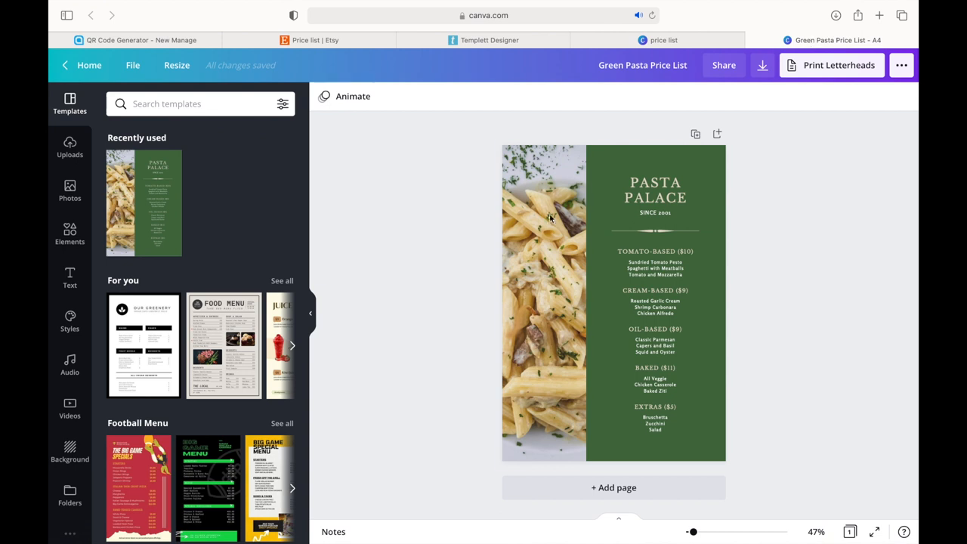
- Add page 2 and fill it with the uploaded SCAN ME QR code PNG from Recents
left_click(613, 487)
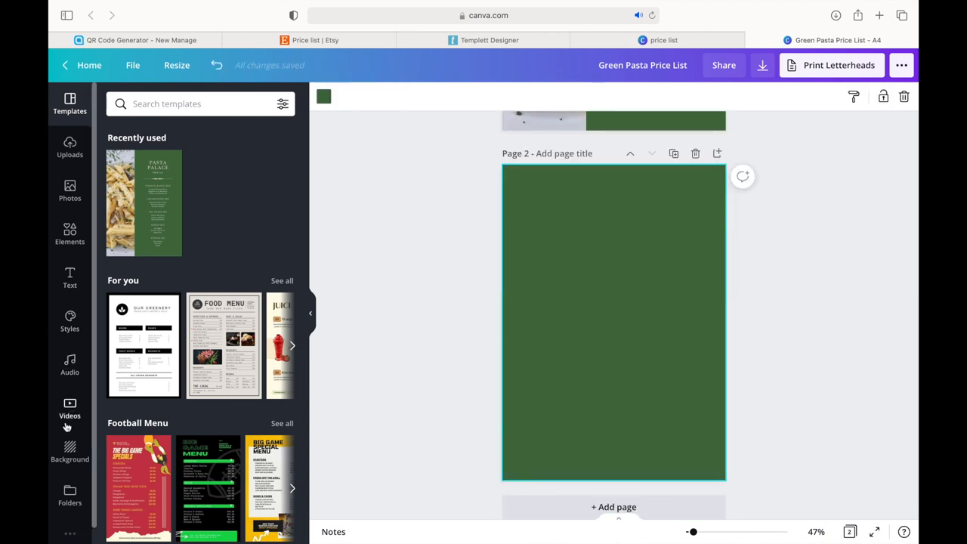
left_click(69, 148)
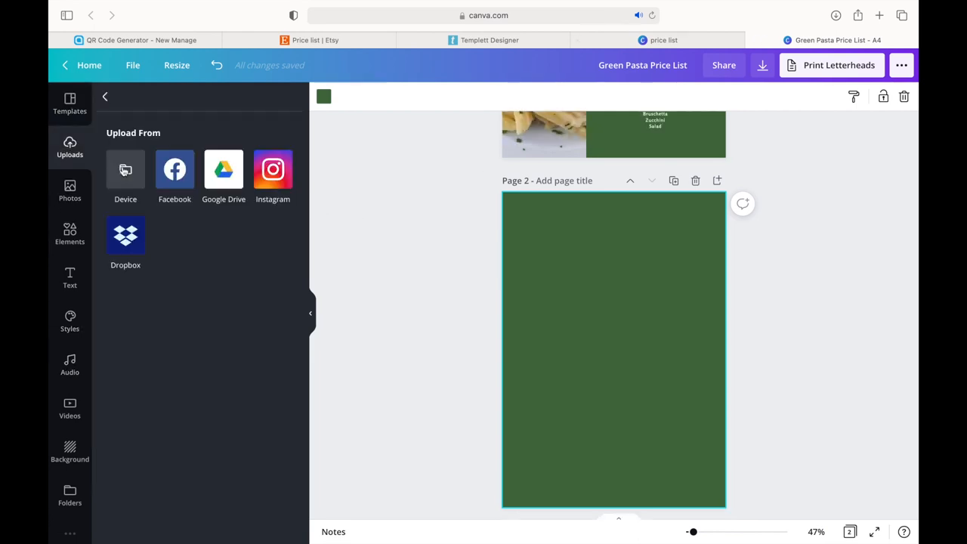
left_click(125, 169)
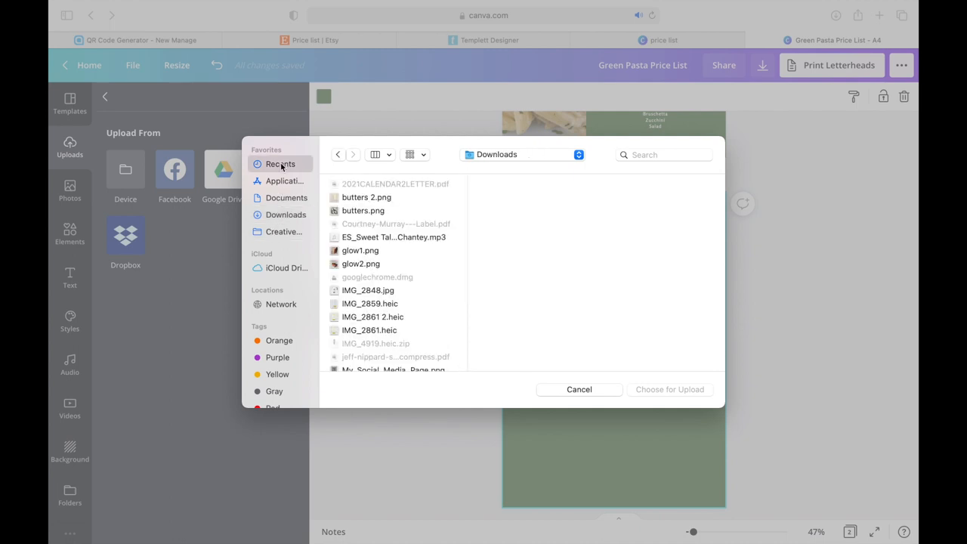
left_click(281, 163)
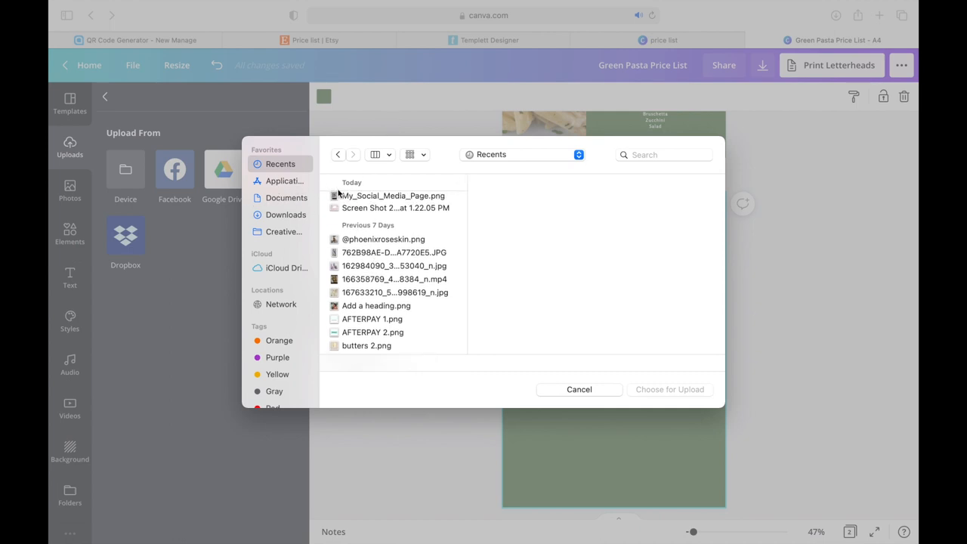
left_click(579, 390)
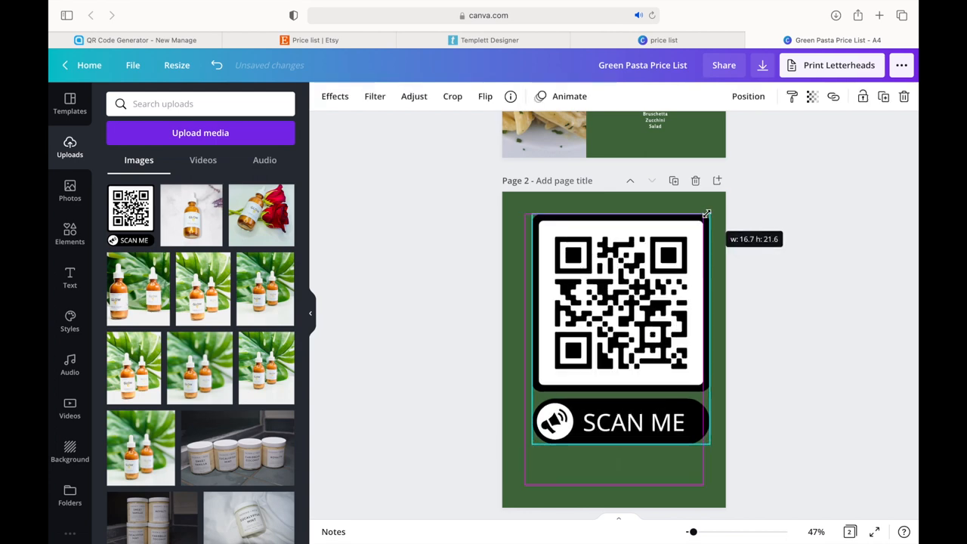
left_click_drag(707, 215, 698, 220)
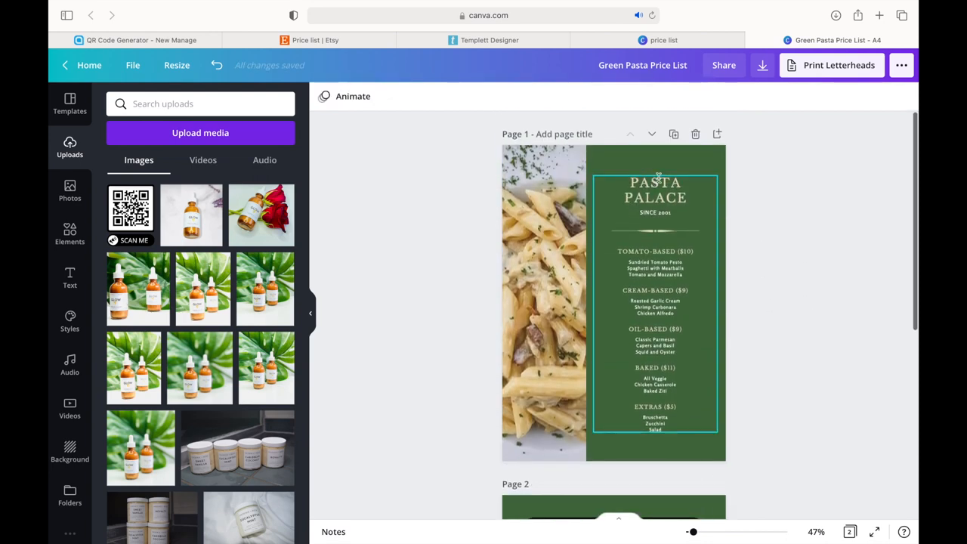
- Retype the page-1 heading PASTA PALACE as PHOENIX ROSE and review the QR page below
left_click(652, 190)
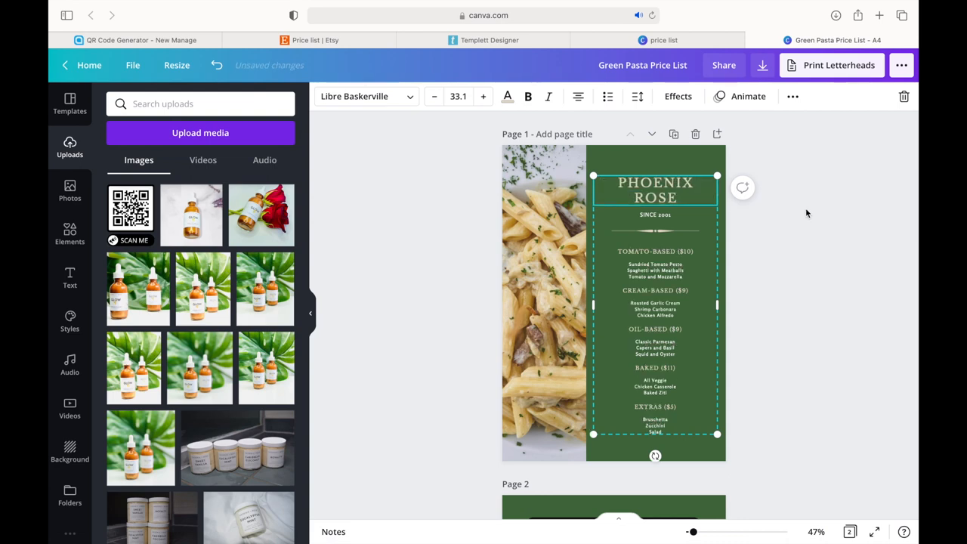
scroll("down", 3)
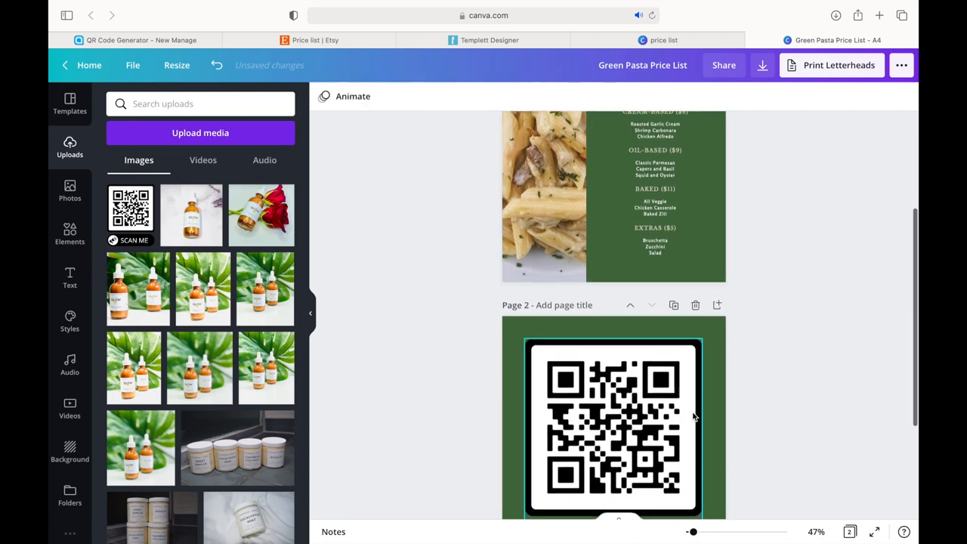
scroll("down", 3)
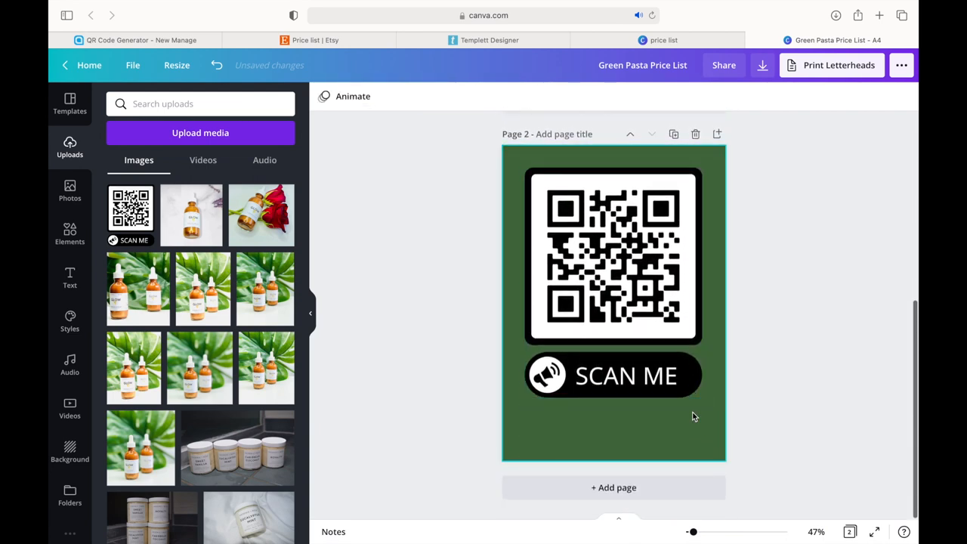